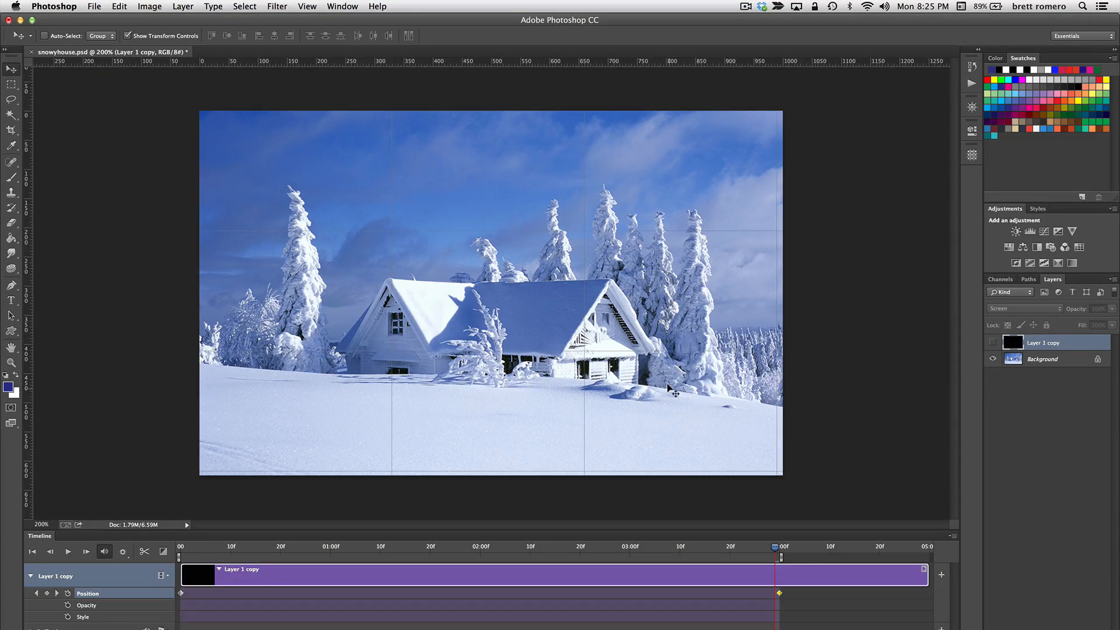
- Bring up snowyhouse.jpg with only its Background layer and an empty timeline
left_click(992, 343)
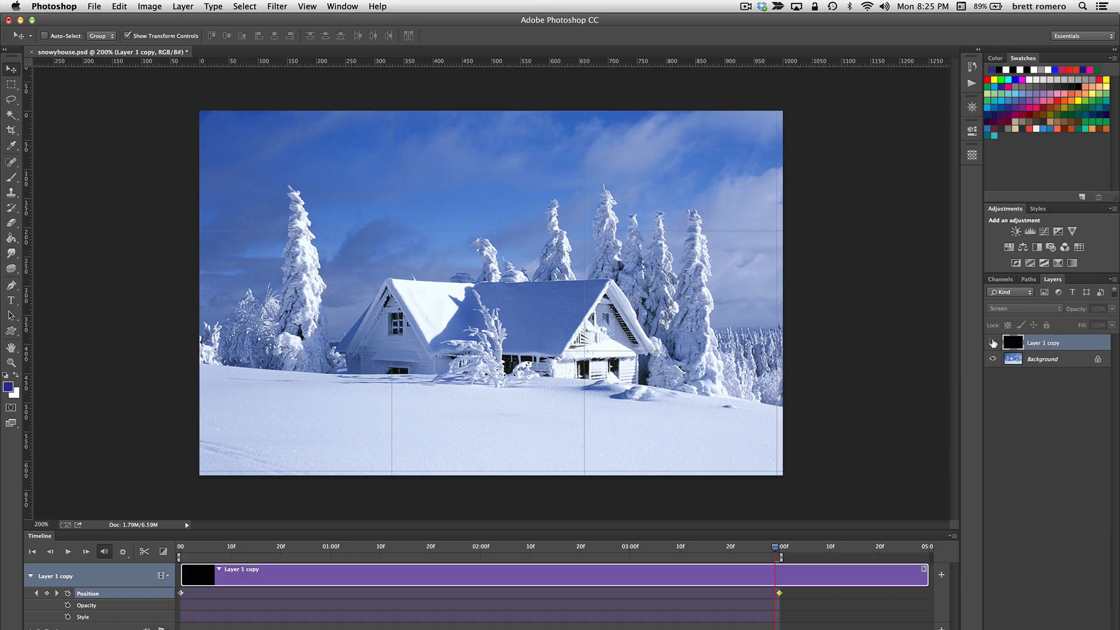
left_click(992, 342)
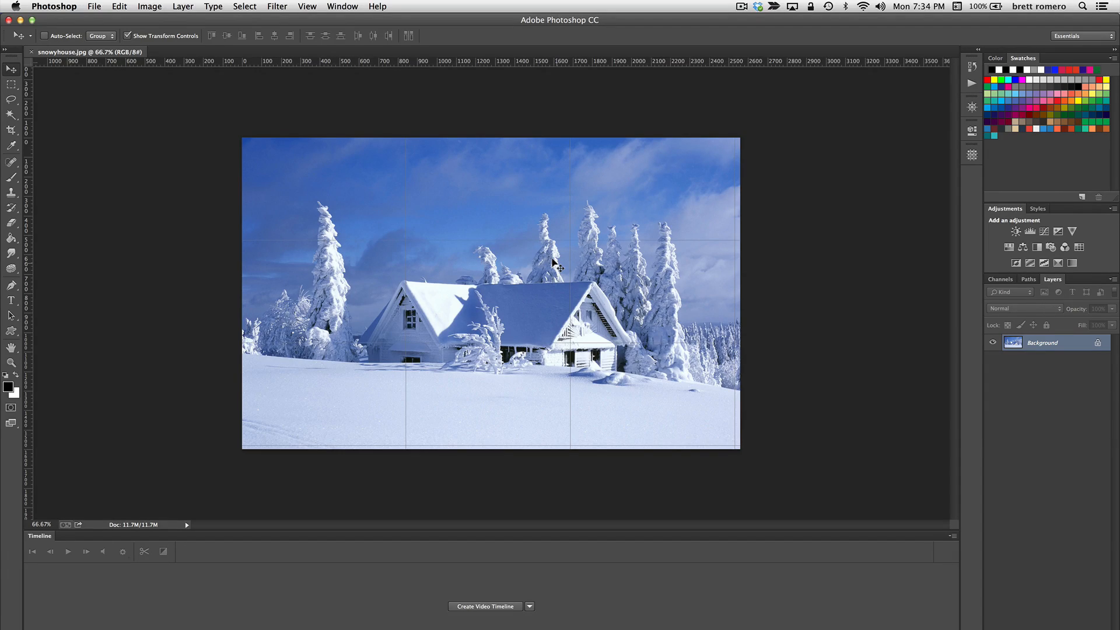
mouse_move(1067, 620)
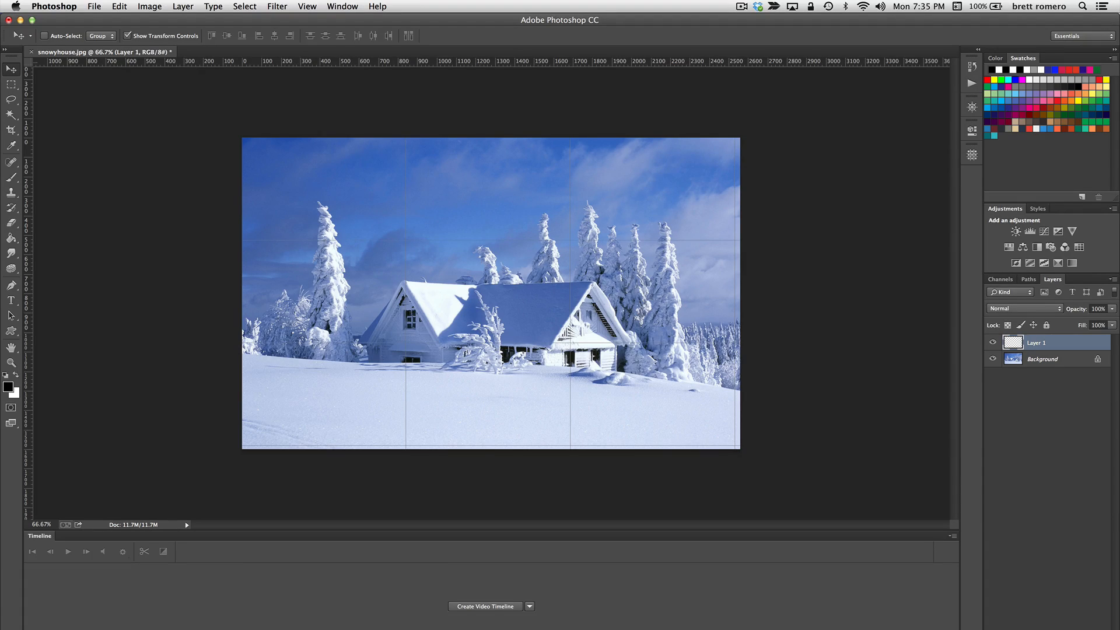
mouse_move(61, 410)
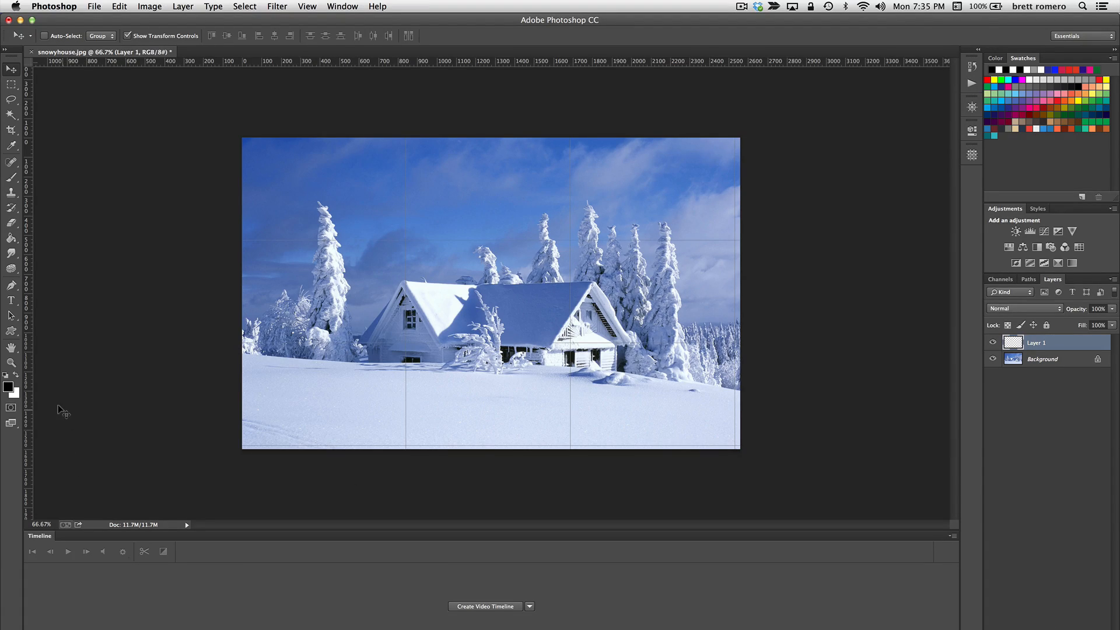
- Fill the new layer black with the Paint Bucket
left_click(11, 241)
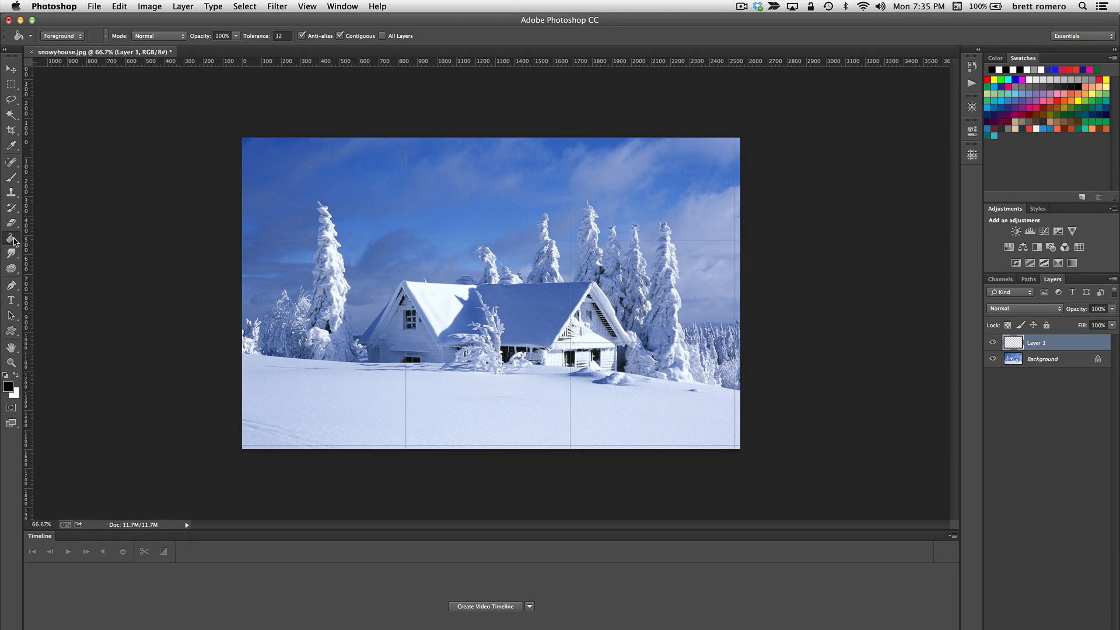
left_click(490, 292)
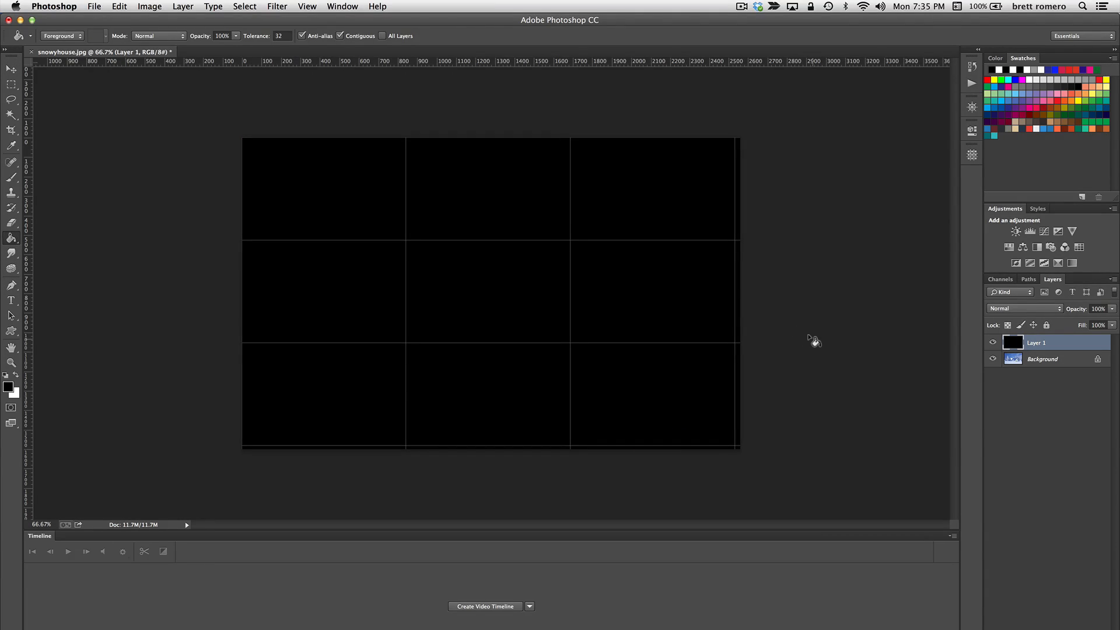
- Add Noise at 204.75%, Gaussian, Monochromatic to the black layer
left_click(277, 6)
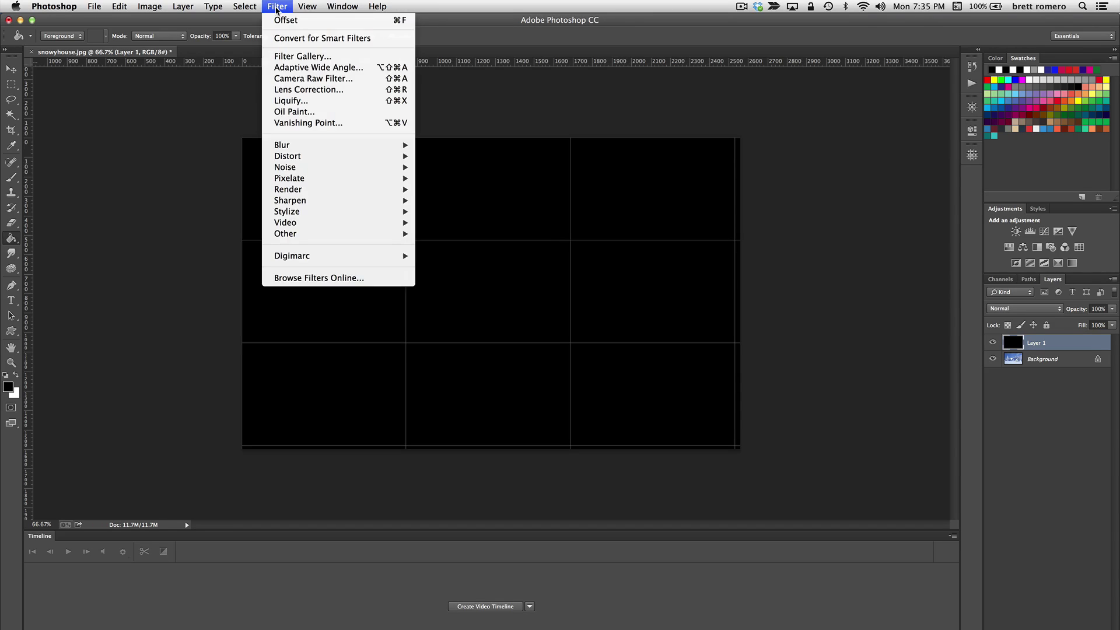
mouse_move(284, 166)
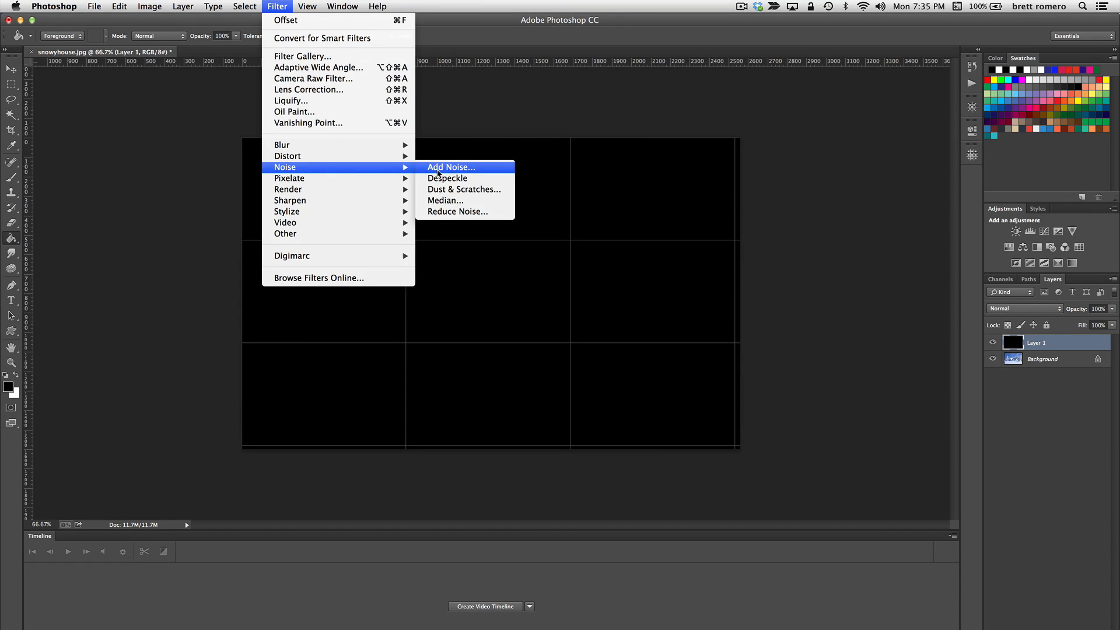
left_click(451, 168)
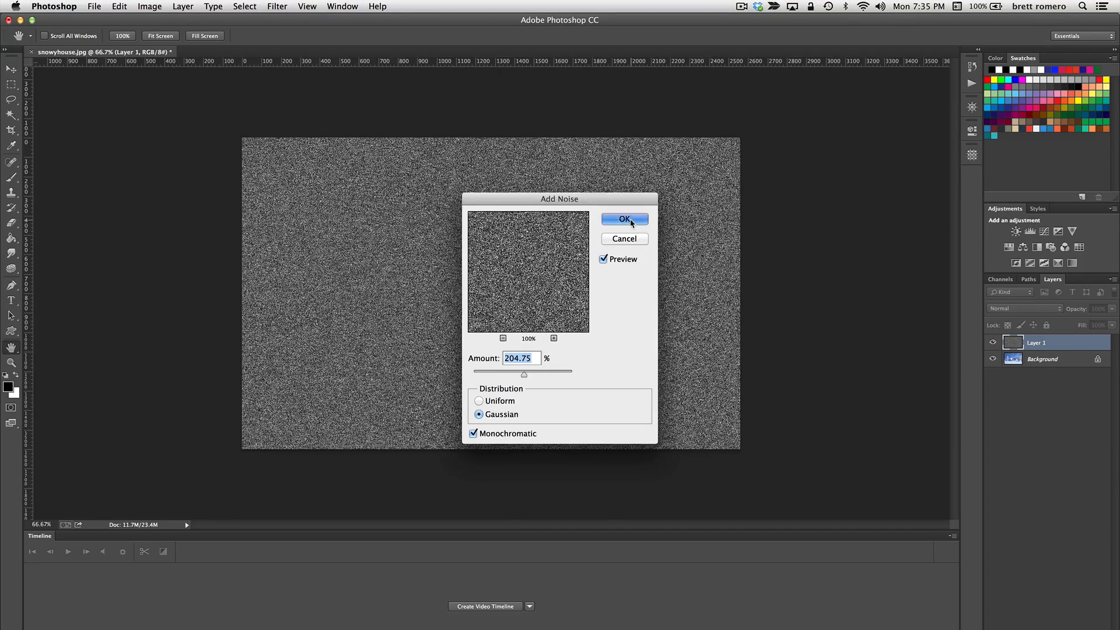
left_click(624, 220)
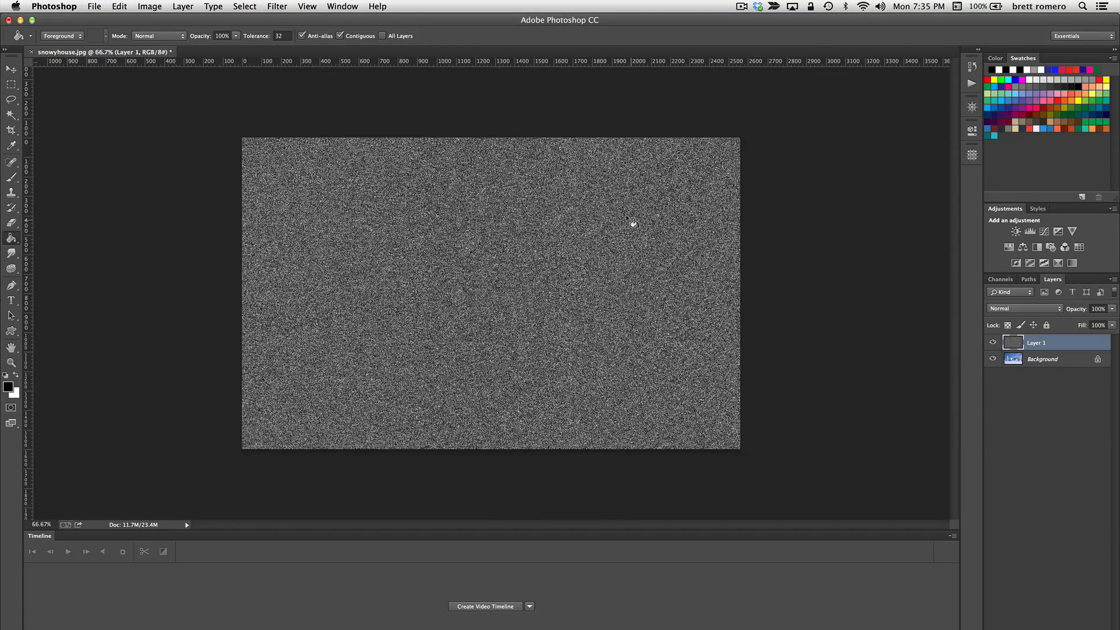
- Apply a Gaussian Blur of 1.9 pixels to the noise layer
left_click(278, 6)
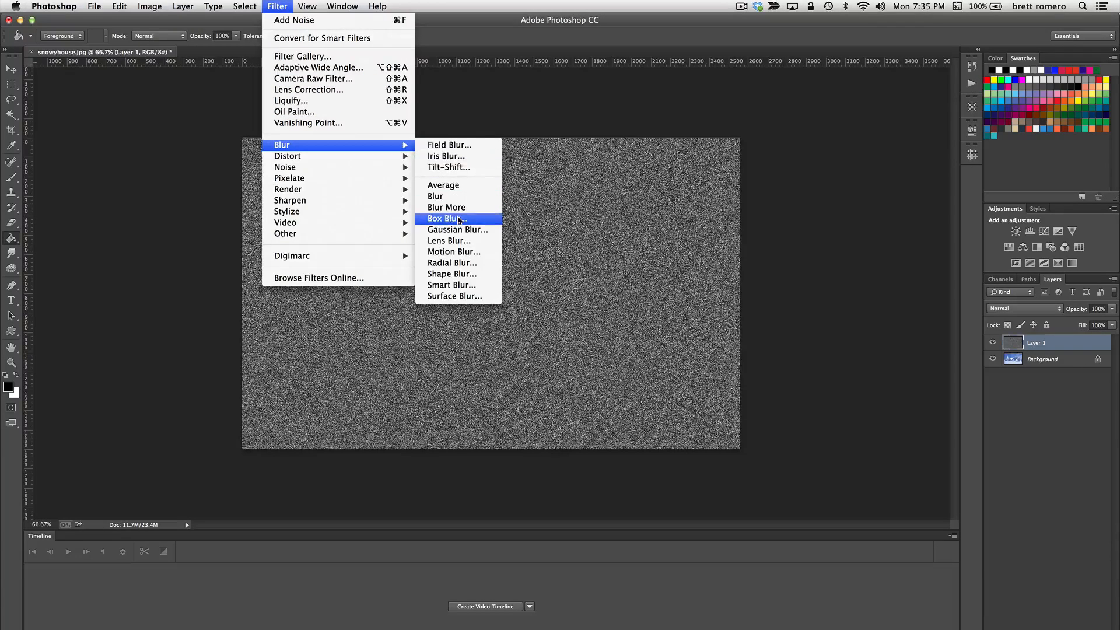
left_click(458, 230)
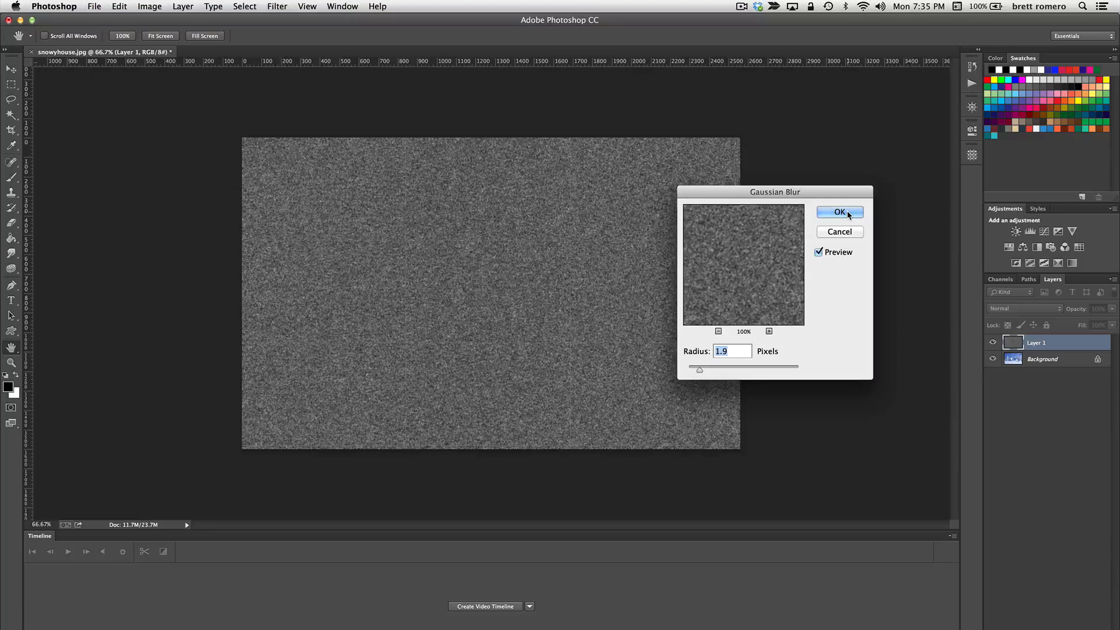
left_click(839, 211)
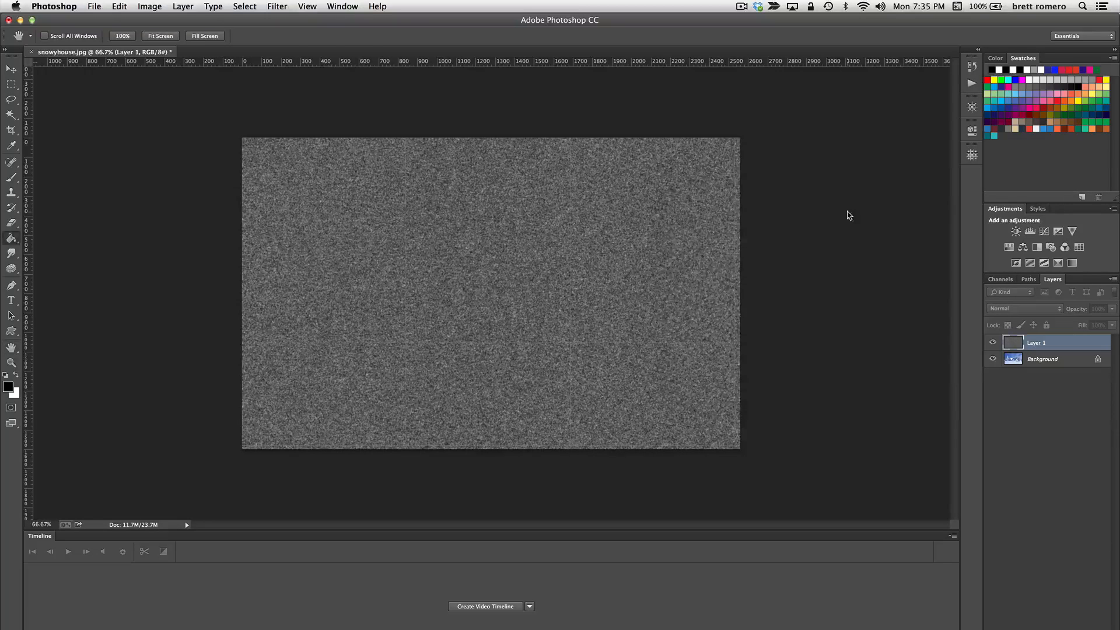
- Apply Levels with input values 128, 0.61, 165 leaving sparse white specks
left_click(11, 238)
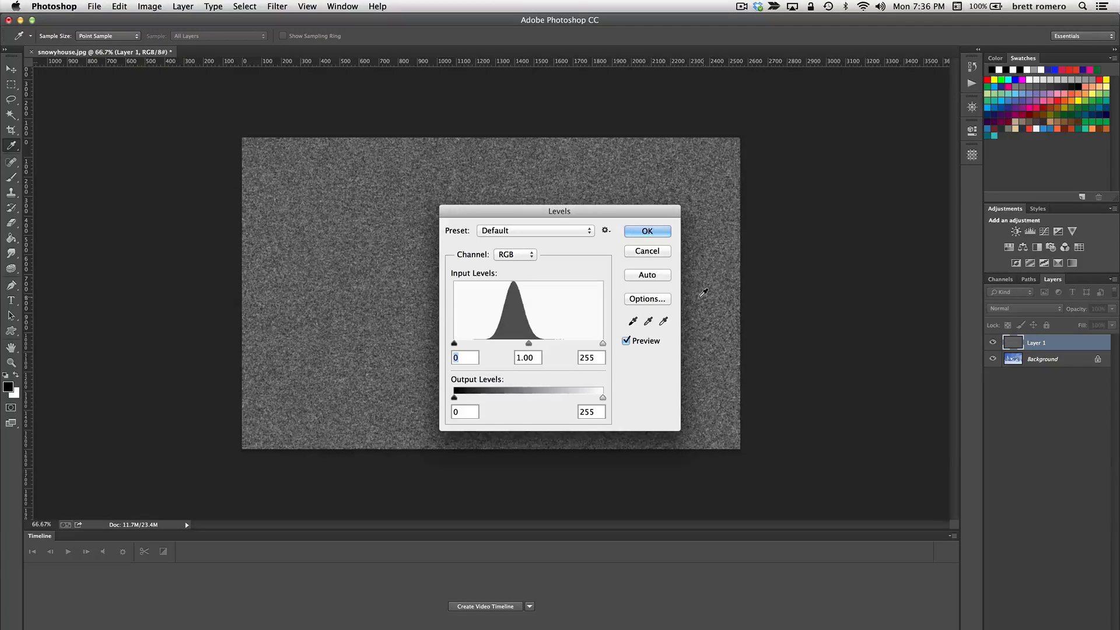
mouse_move(602, 225)
type("0.61")
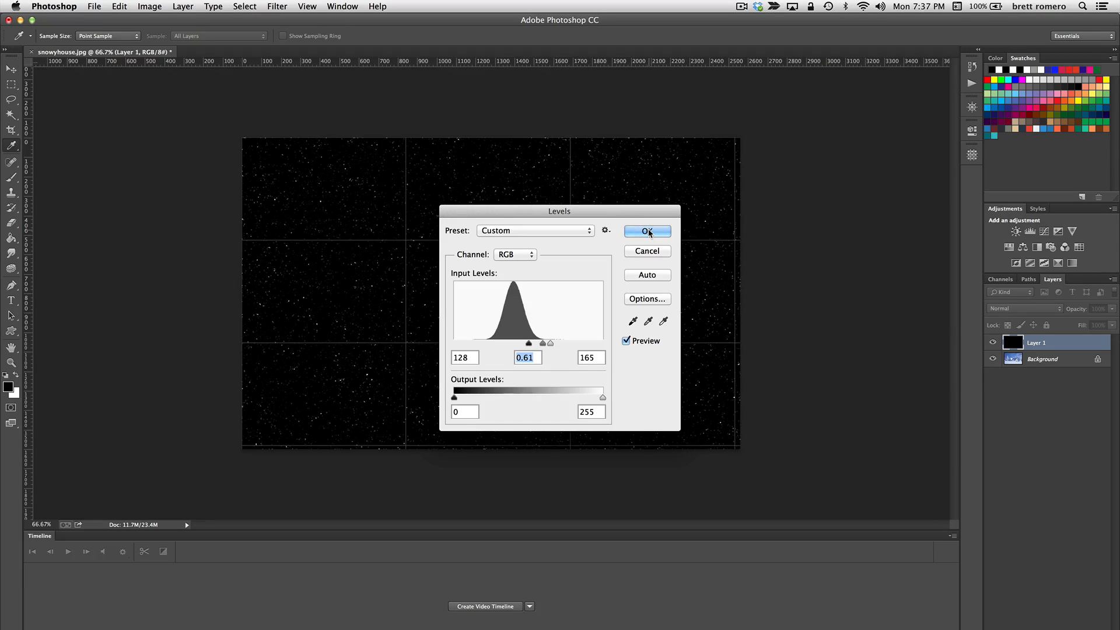
left_click(646, 231)
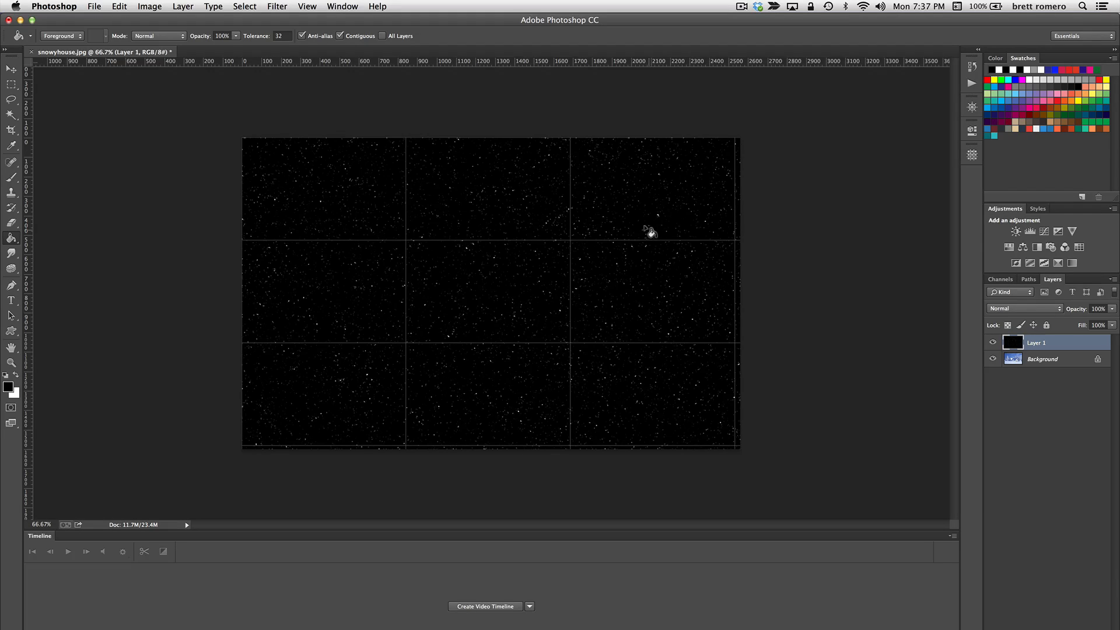
- Apply a Motion Blur at -67 degrees and 10 pixels to streak the specks
left_click(277, 6)
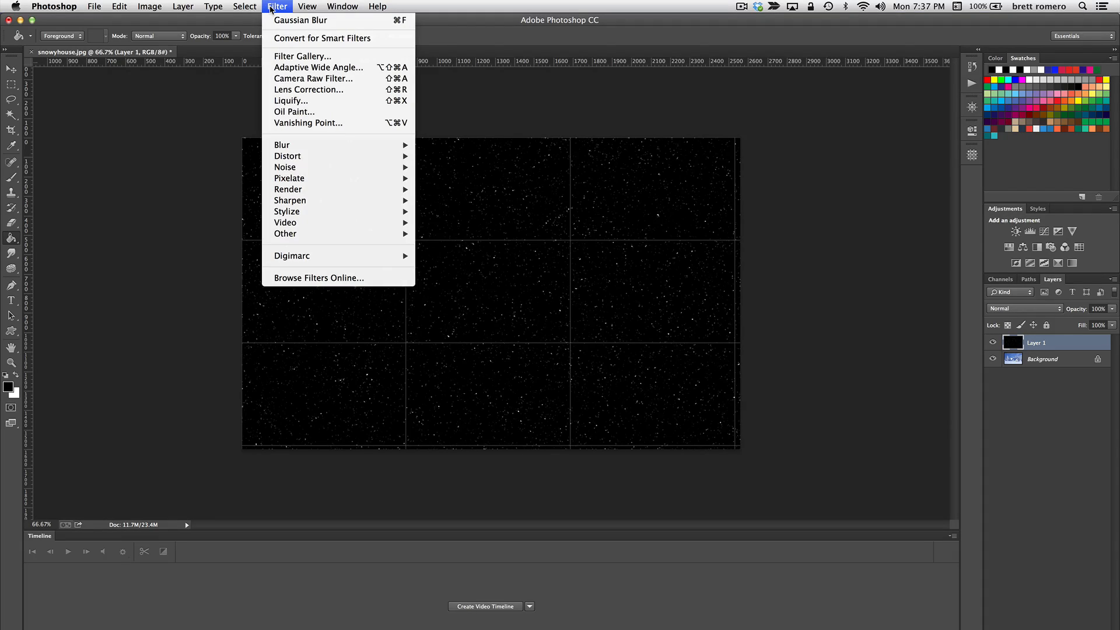
mouse_move(300, 145)
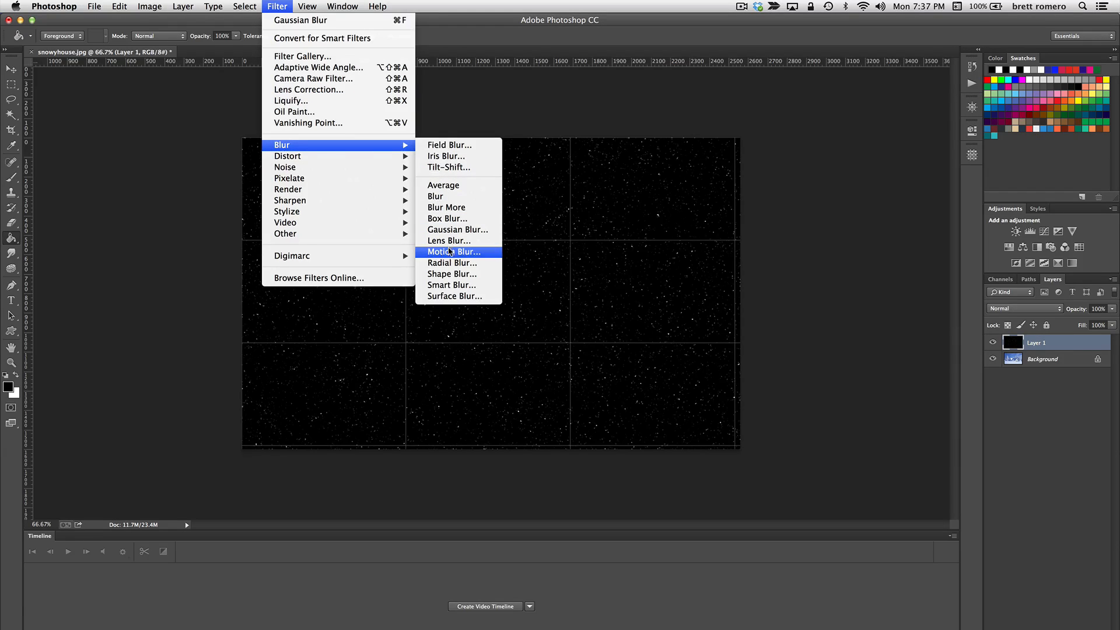
left_click(453, 251)
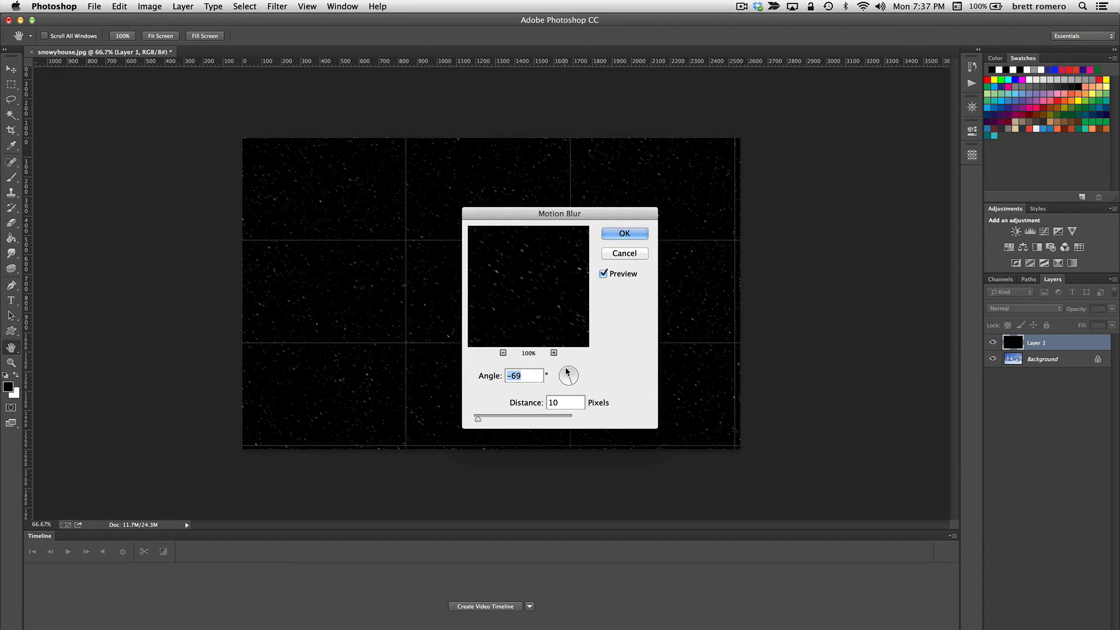
left_click(567, 376)
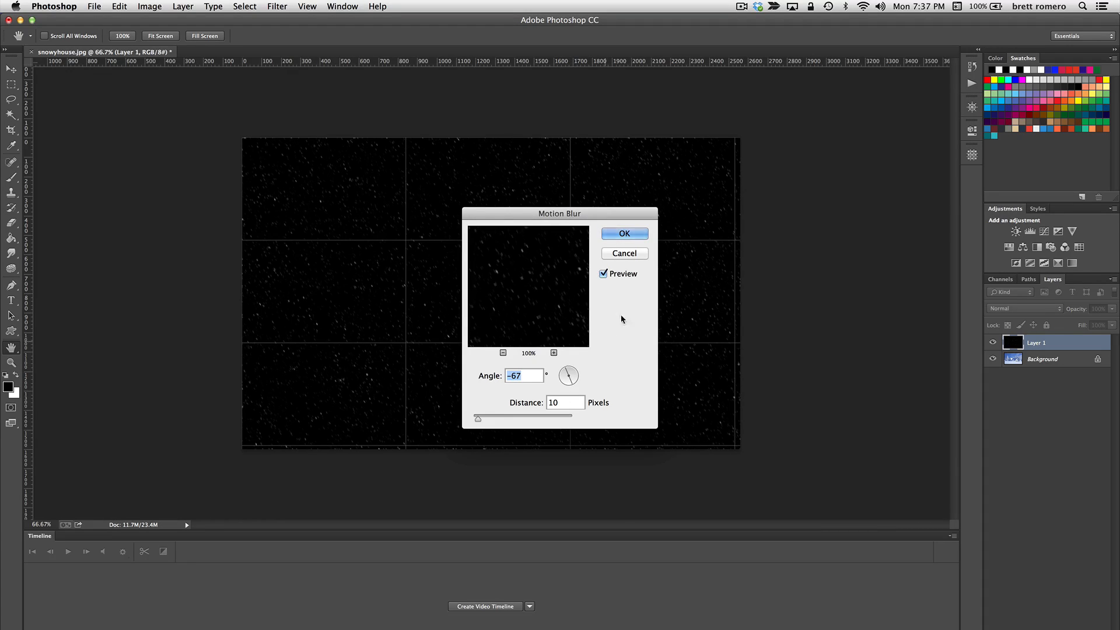
mouse_move(623, 233)
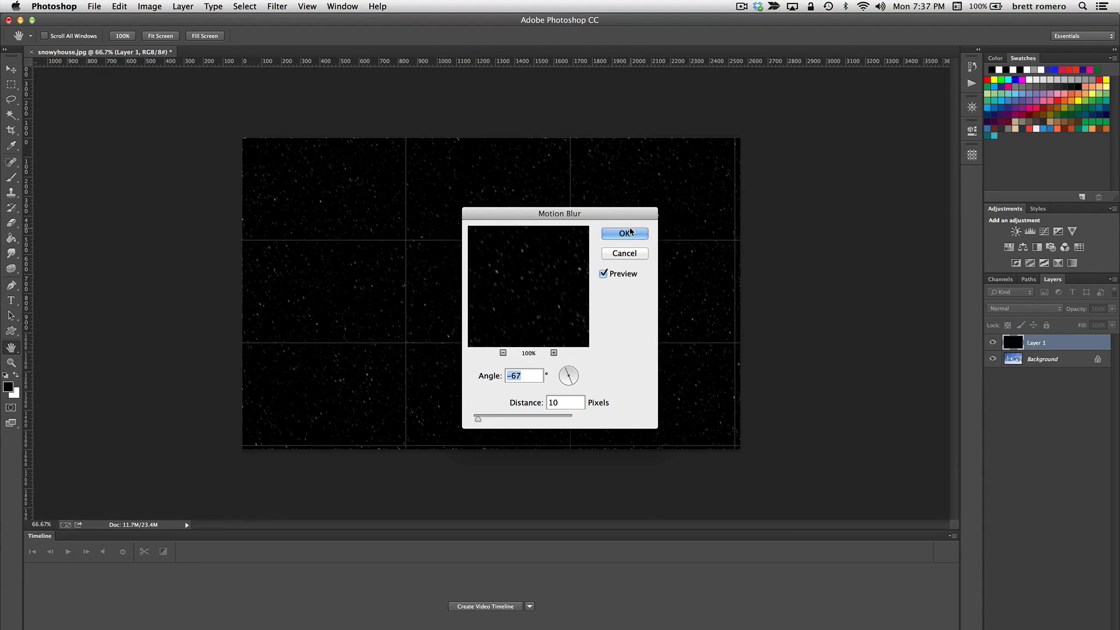
left_click(624, 233)
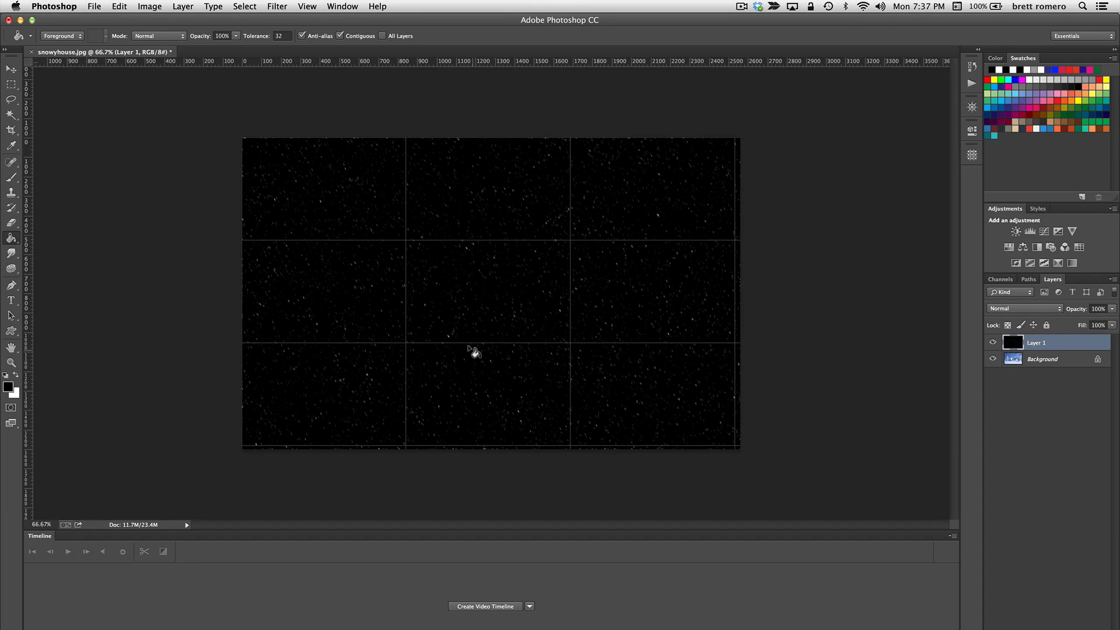
mouse_move(745, 334)
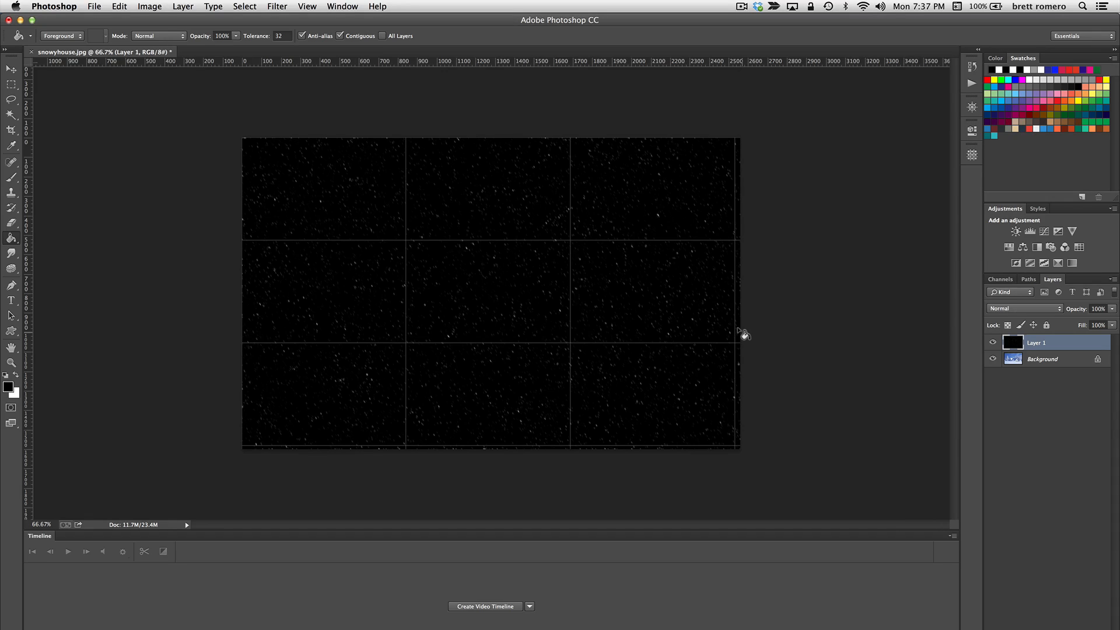
mouse_move(443, 60)
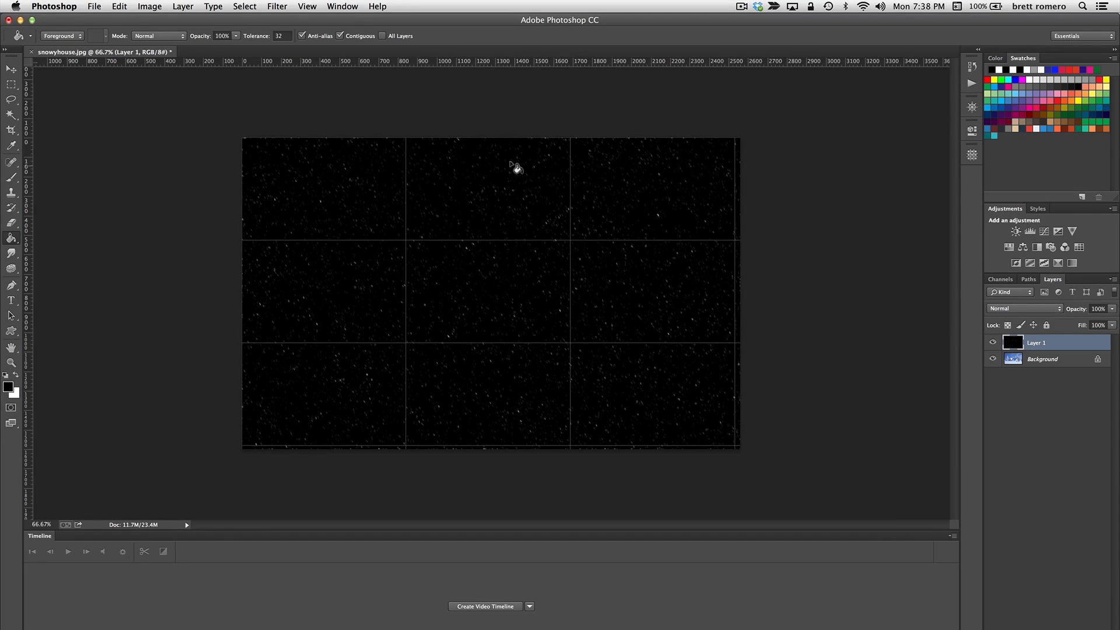
mouse_move(668, 202)
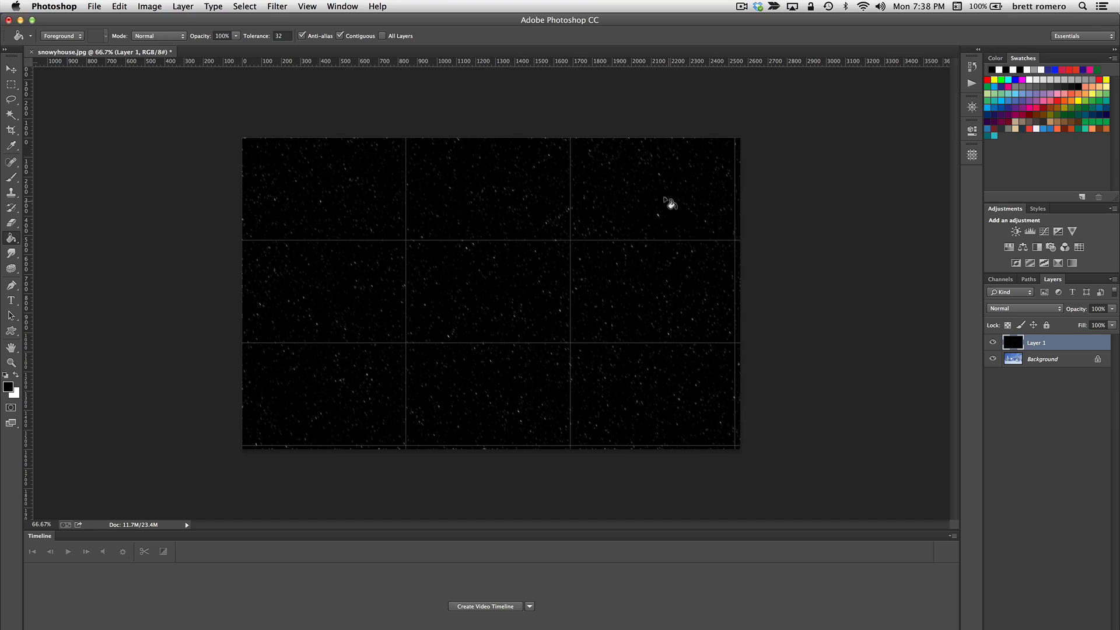
- With the Move tool active, zoom out to 33.33% to see space below the canvas
left_click(10, 67)
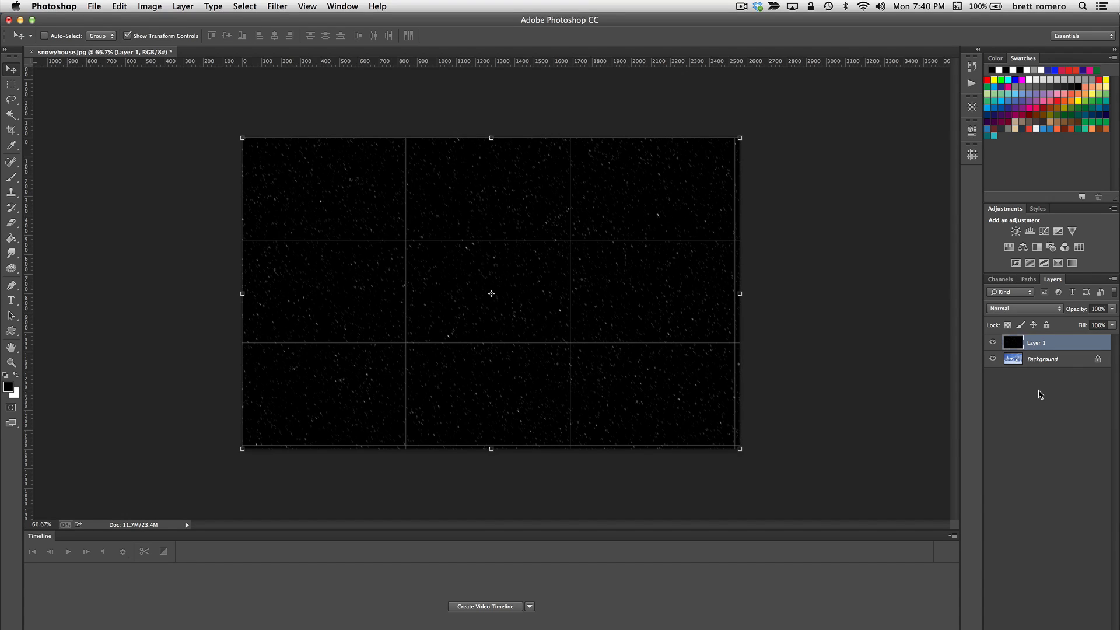
mouse_move(1034, 340)
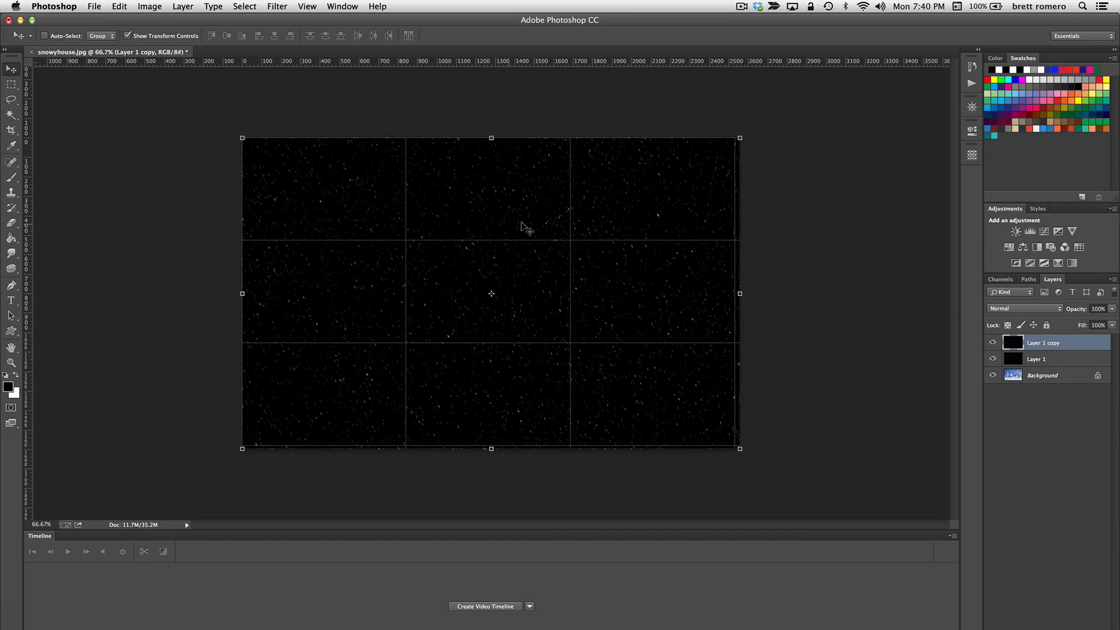
mouse_move(971, 107)
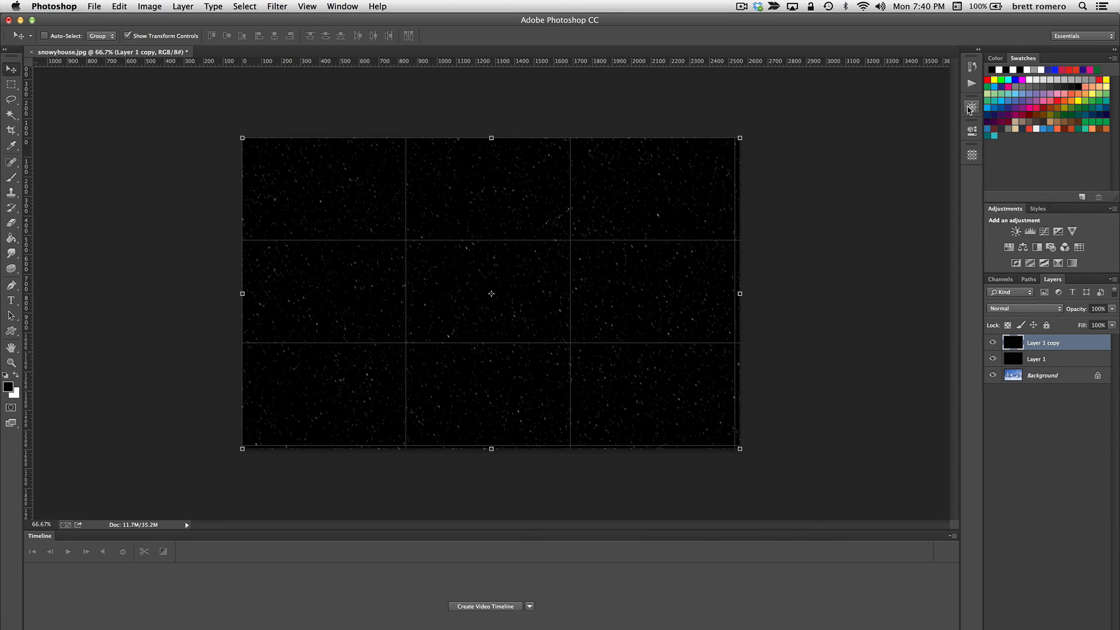
left_click(971, 107)
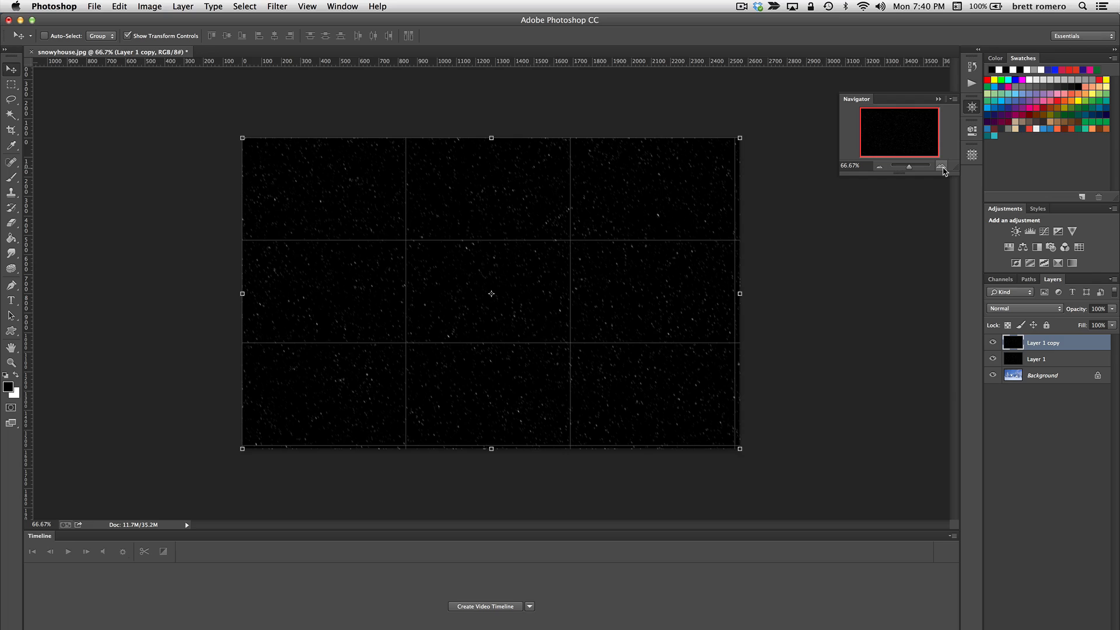
left_click(879, 166)
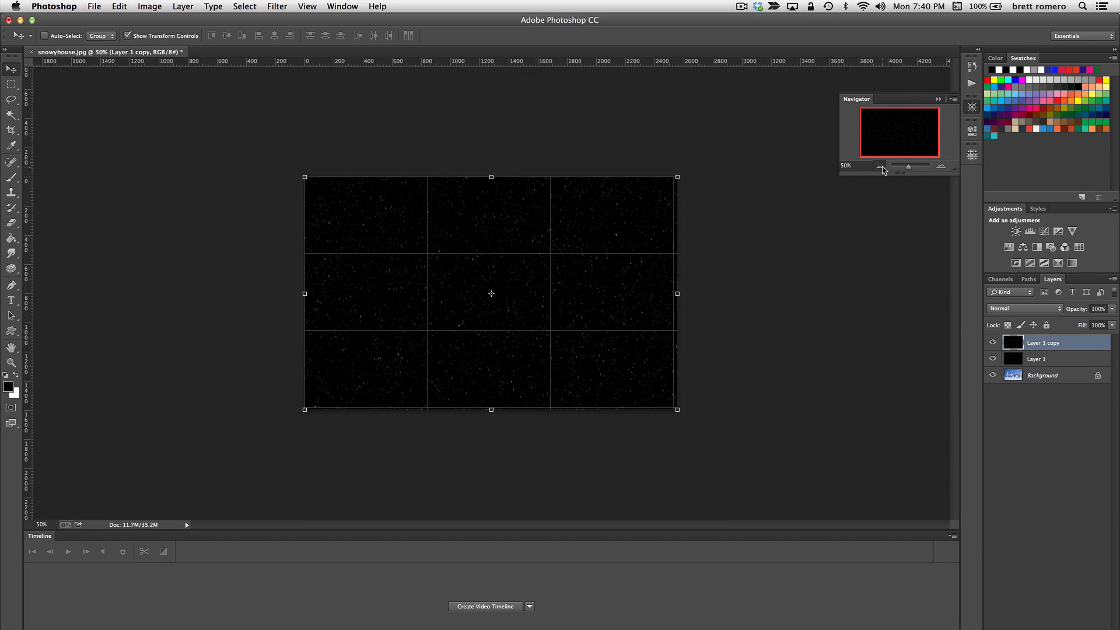
left_click(879, 165)
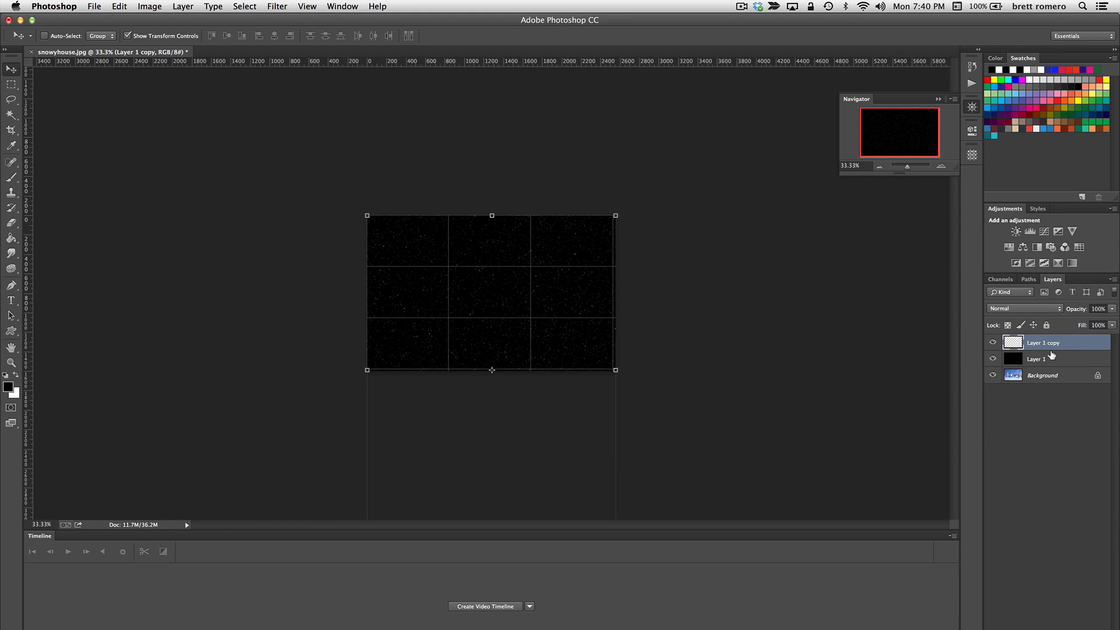
- Merge the two snowflake layers and free-transform the result to about 101% width
right_click(1043, 343)
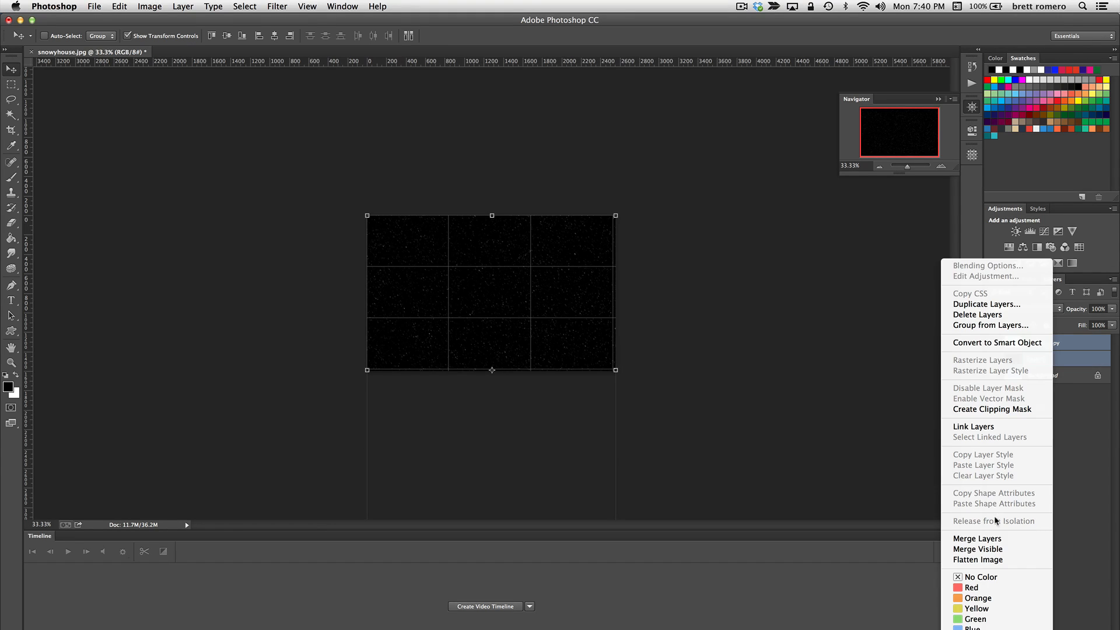
left_click(985, 304)
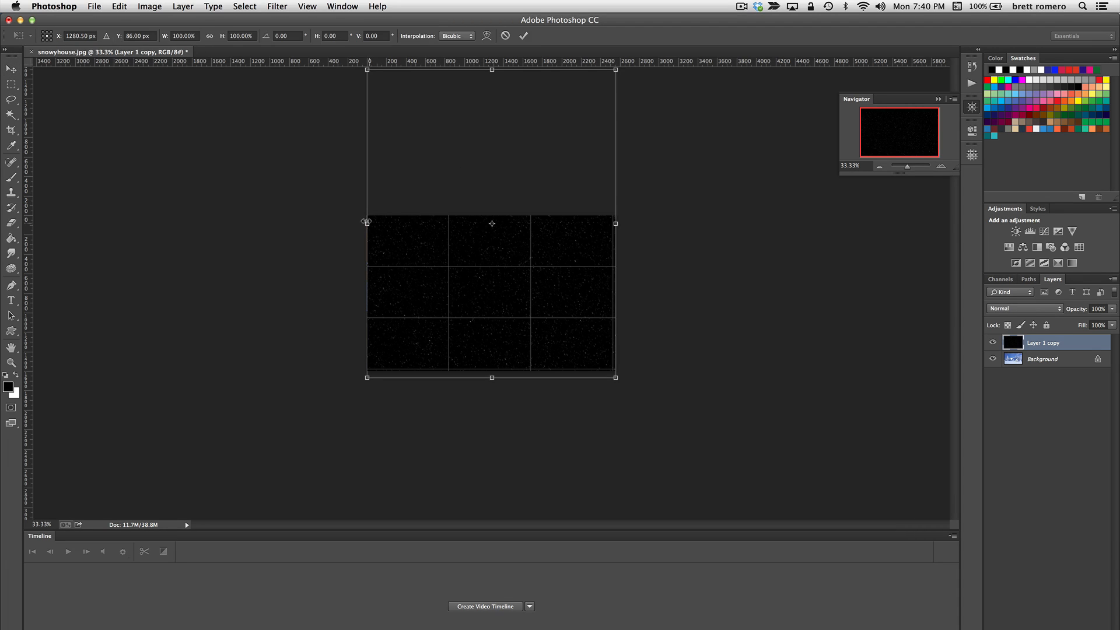
left_click_drag(366, 222, 364, 221)
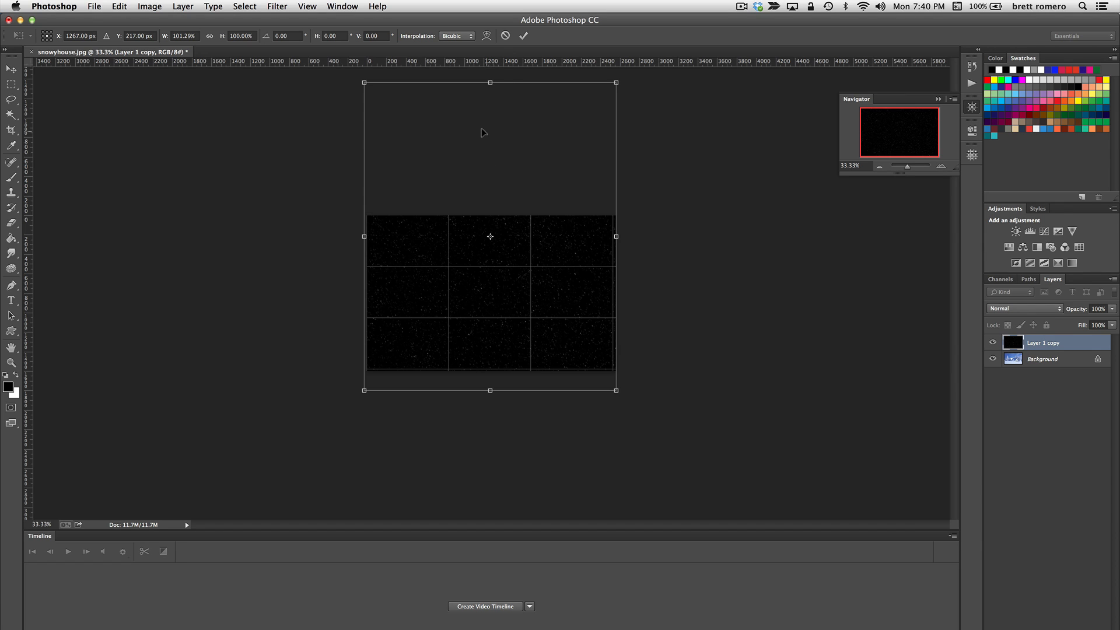
mouse_move(513, 227)
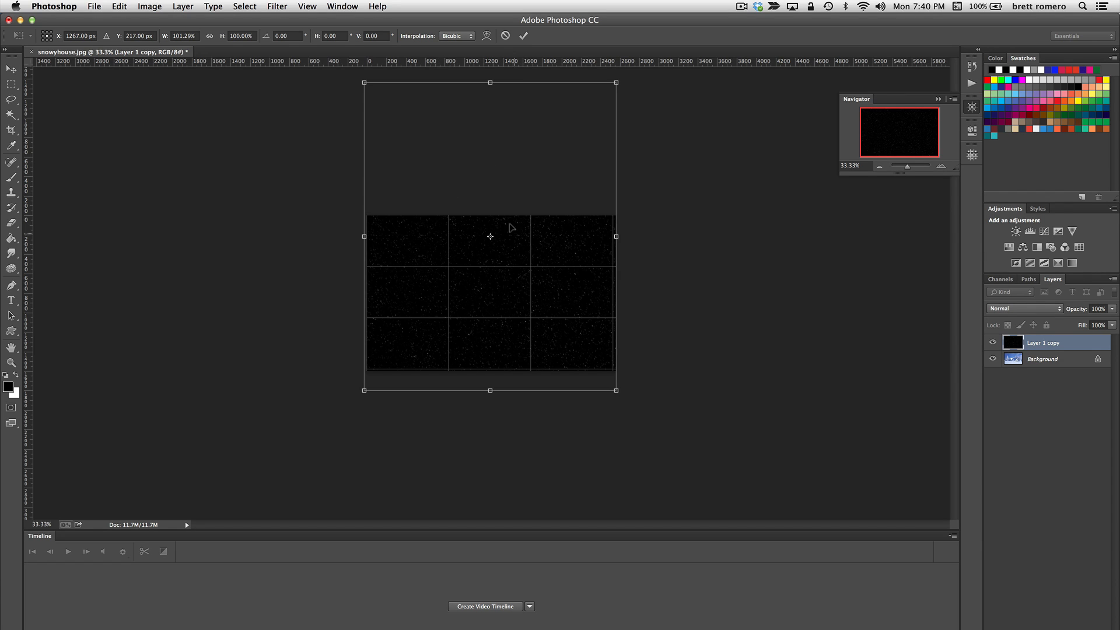
mouse_move(578, 293)
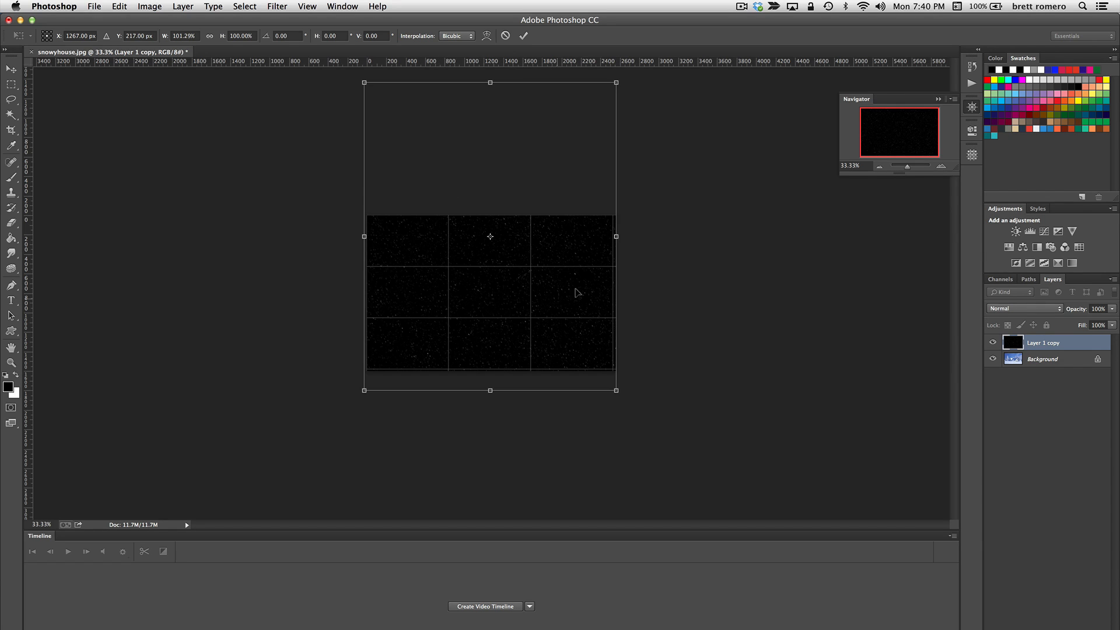
mouse_move(327, 249)
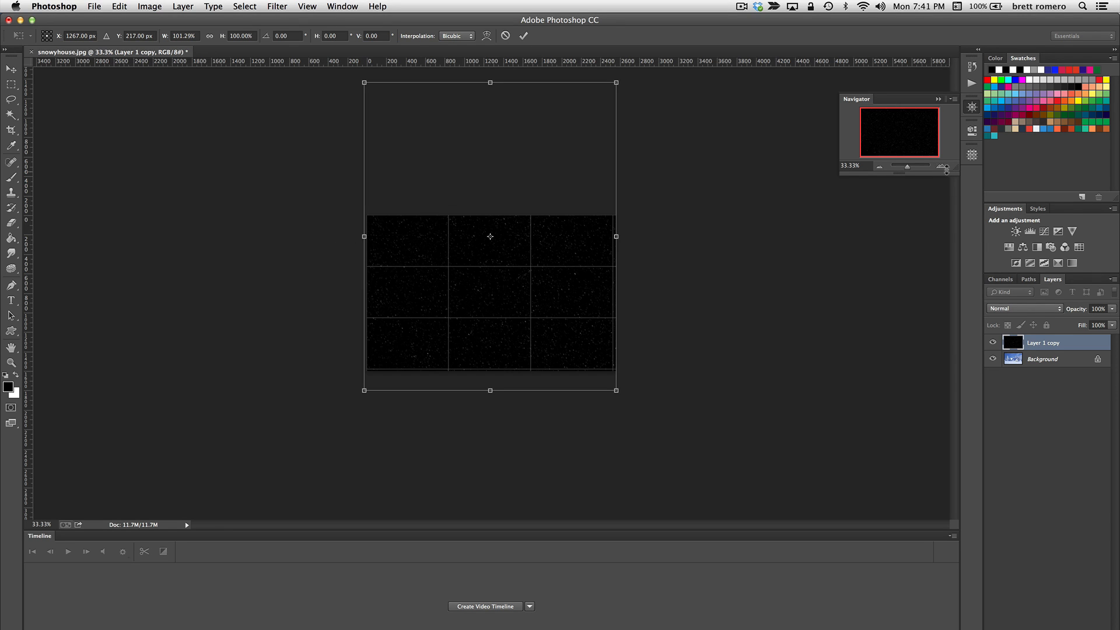
left_click(943, 167)
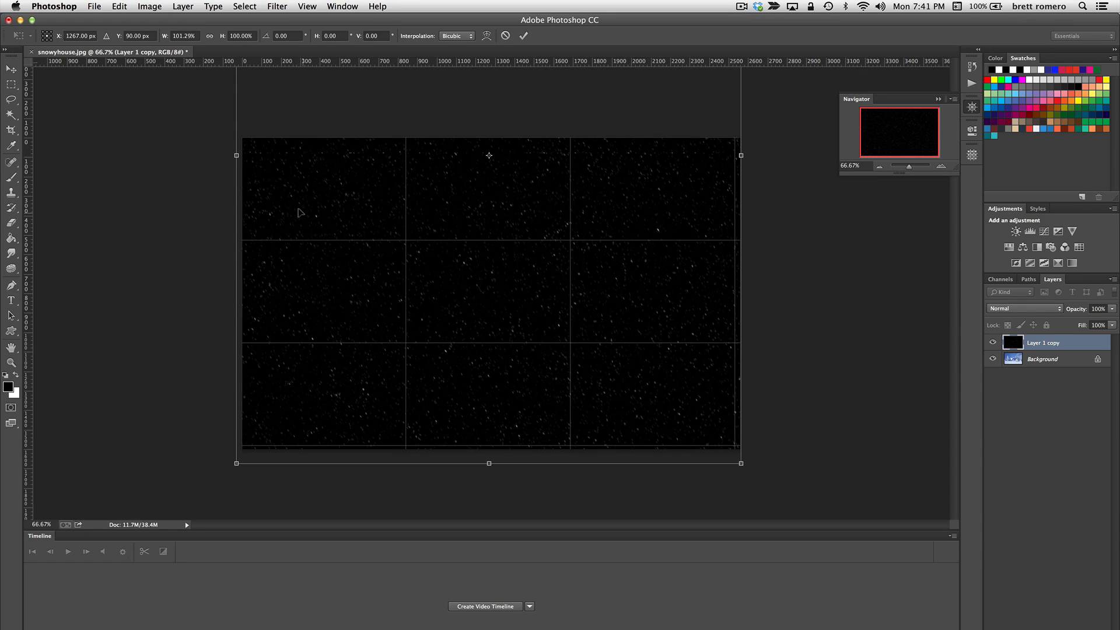
mouse_move(325, 232)
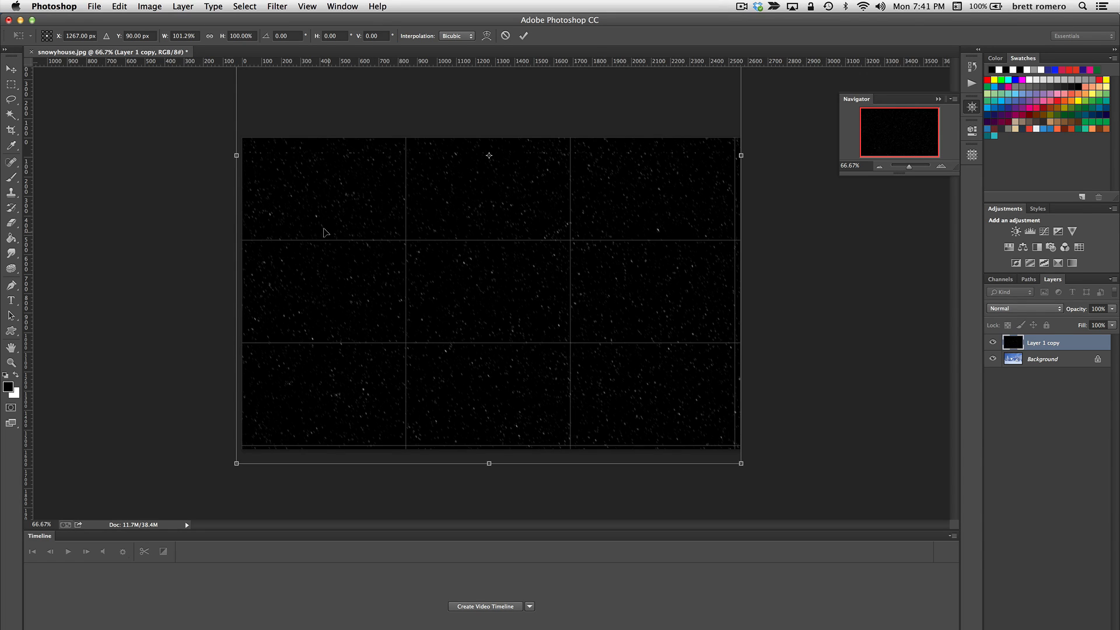
mouse_move(389, 248)
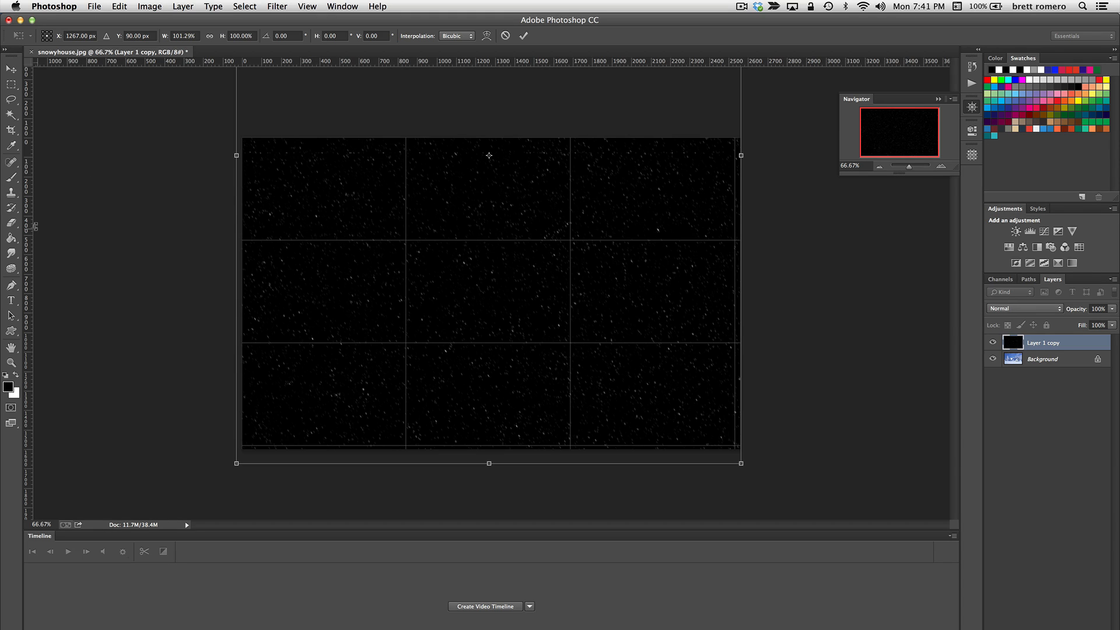
mouse_move(91, 194)
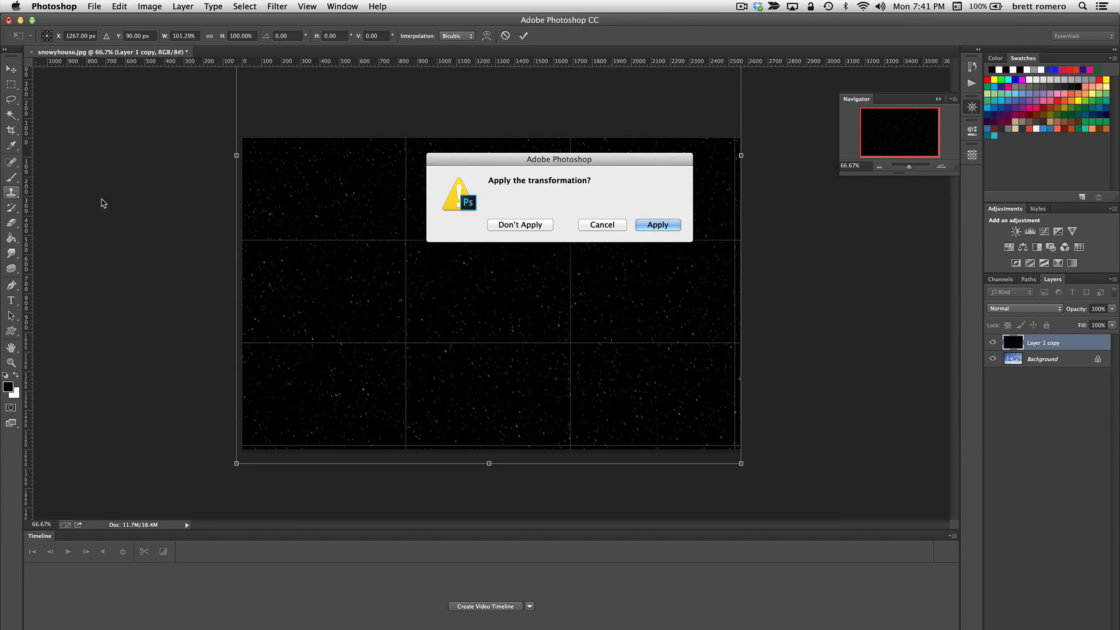
- Apply the pending widening transformation to the merged snow layer
left_click(656, 224)
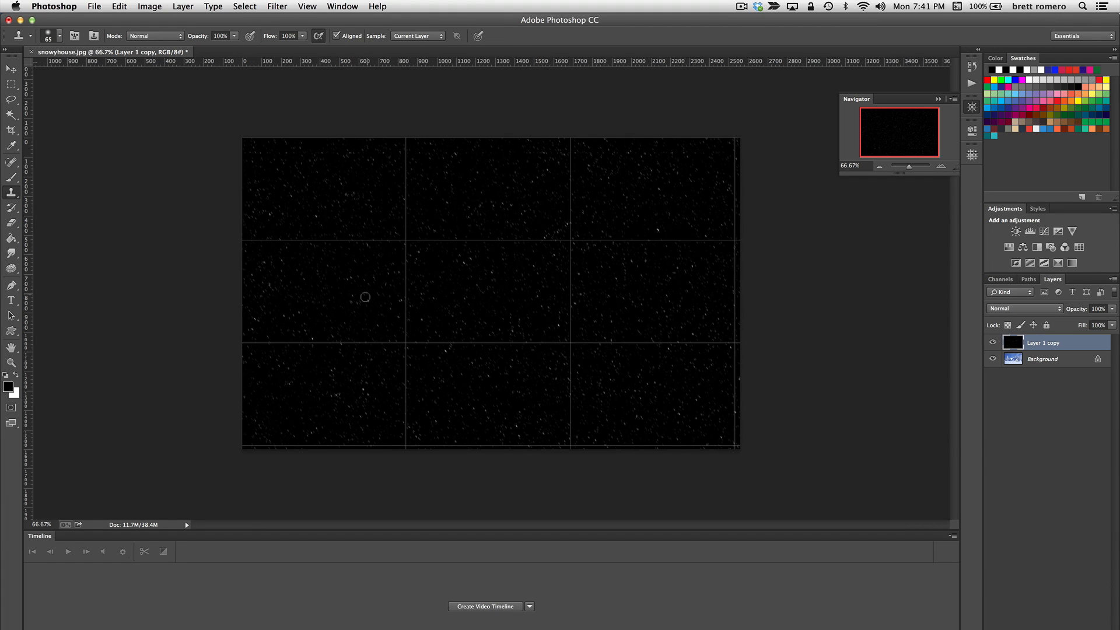
mouse_move(357, 283)
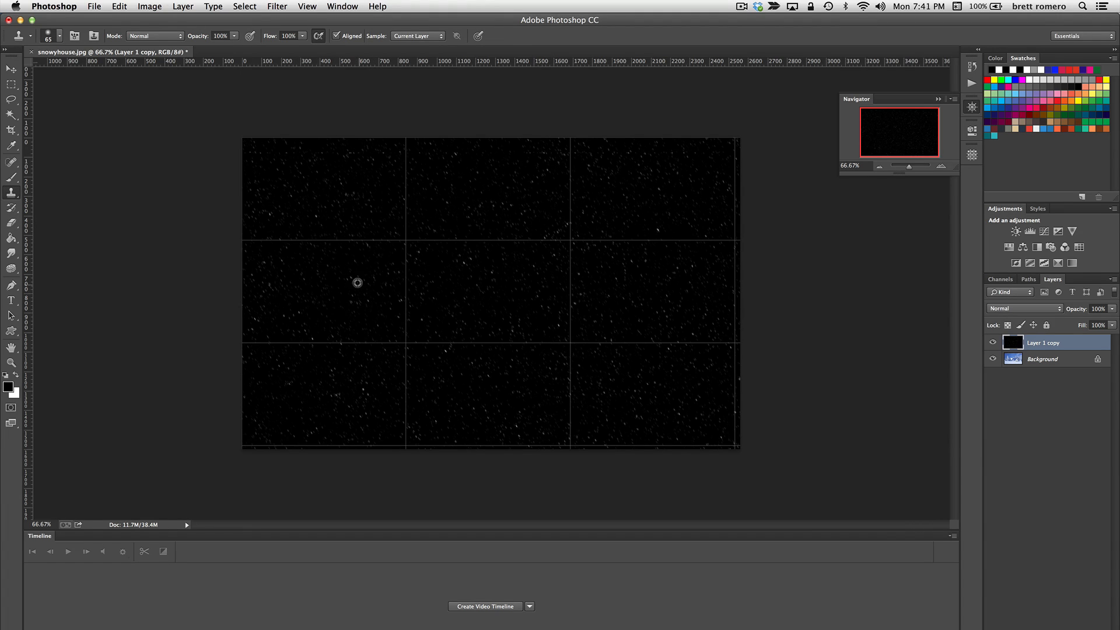
mouse_move(300, 228)
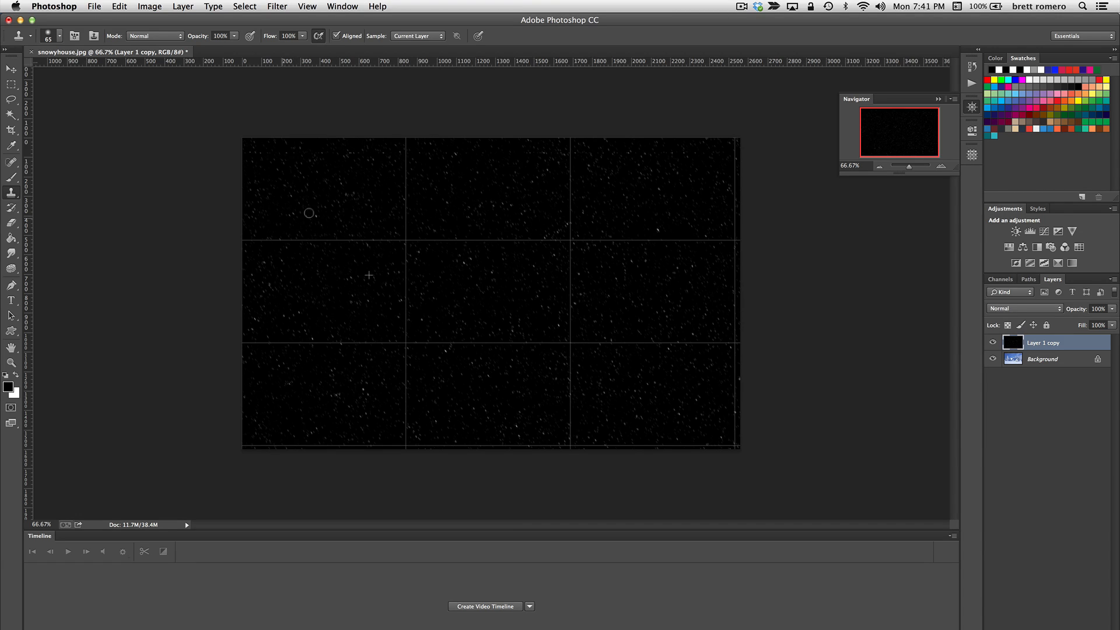
mouse_move(485, 228)
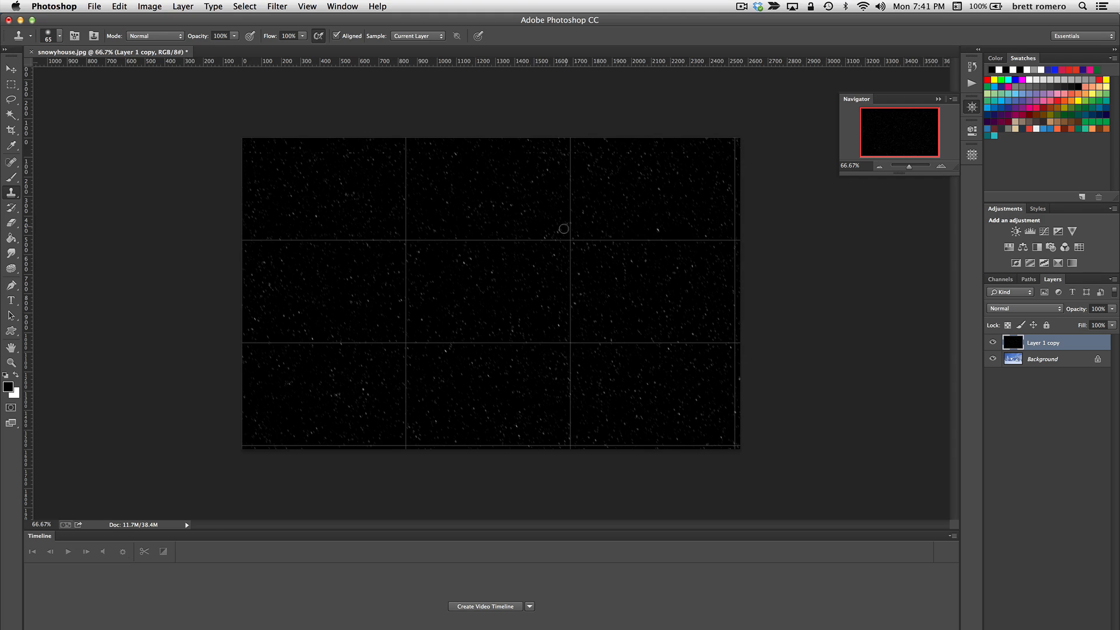
mouse_move(654, 248)
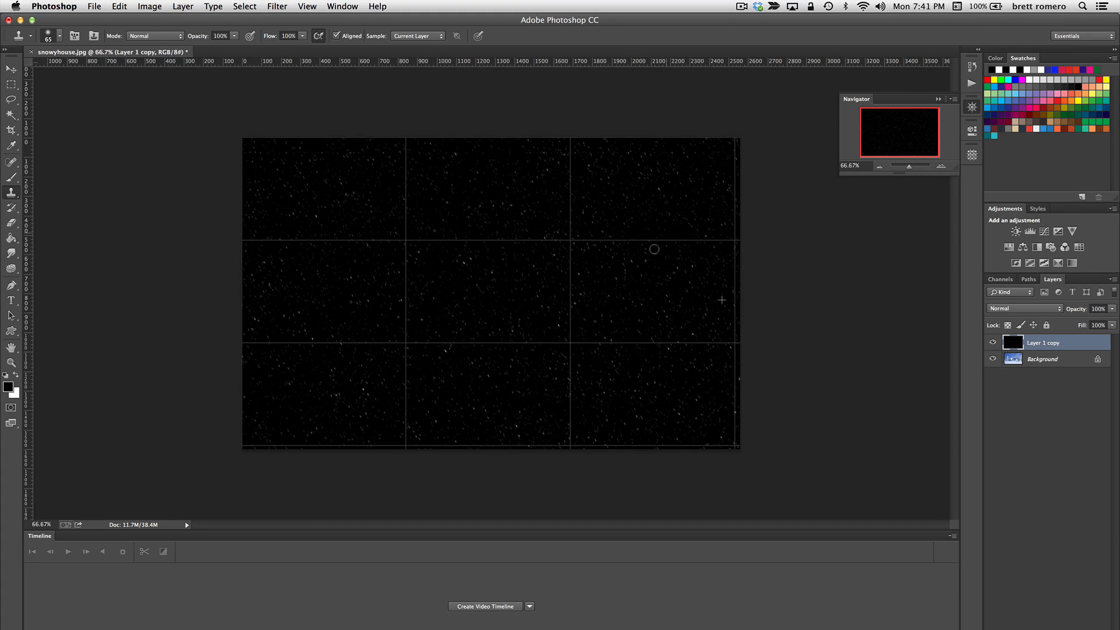
mouse_move(595, 283)
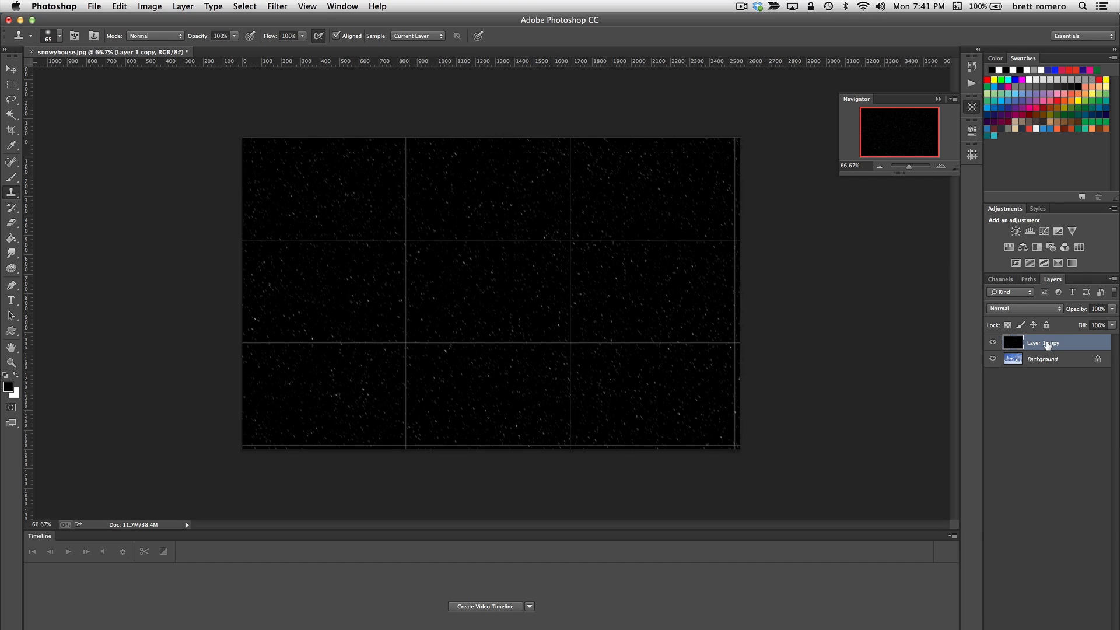
mouse_move(1043, 342)
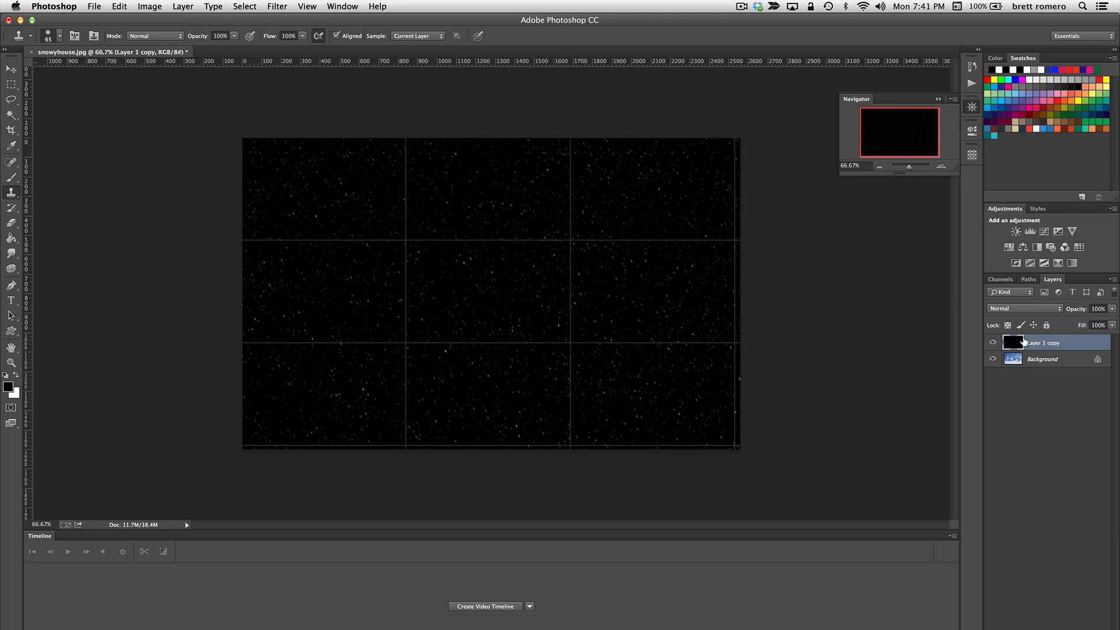
mouse_move(1044, 357)
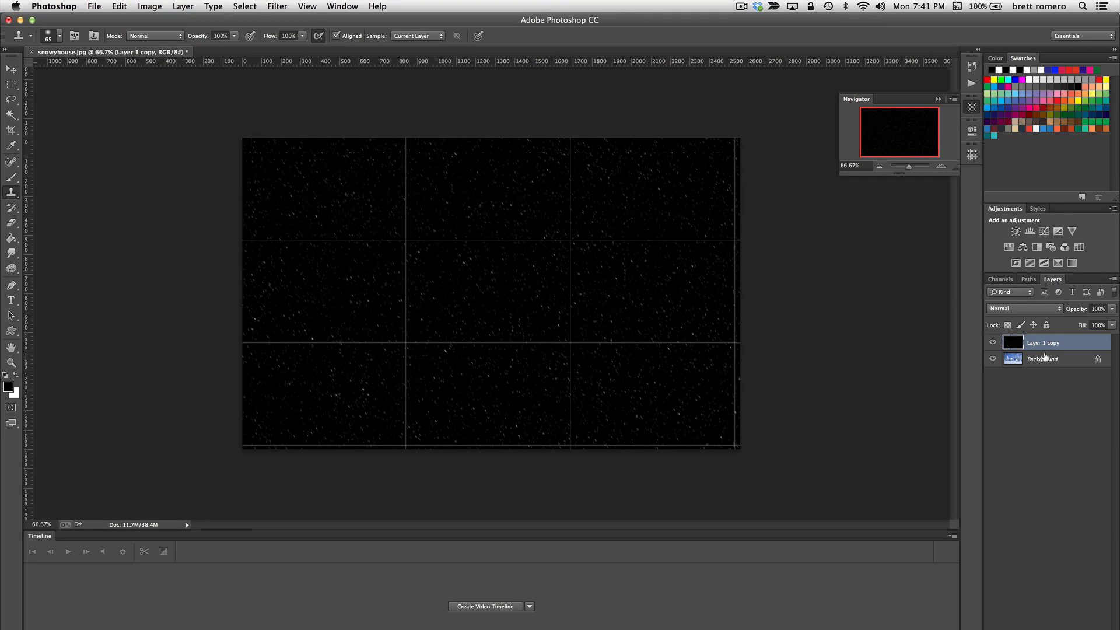
mouse_move(1044, 359)
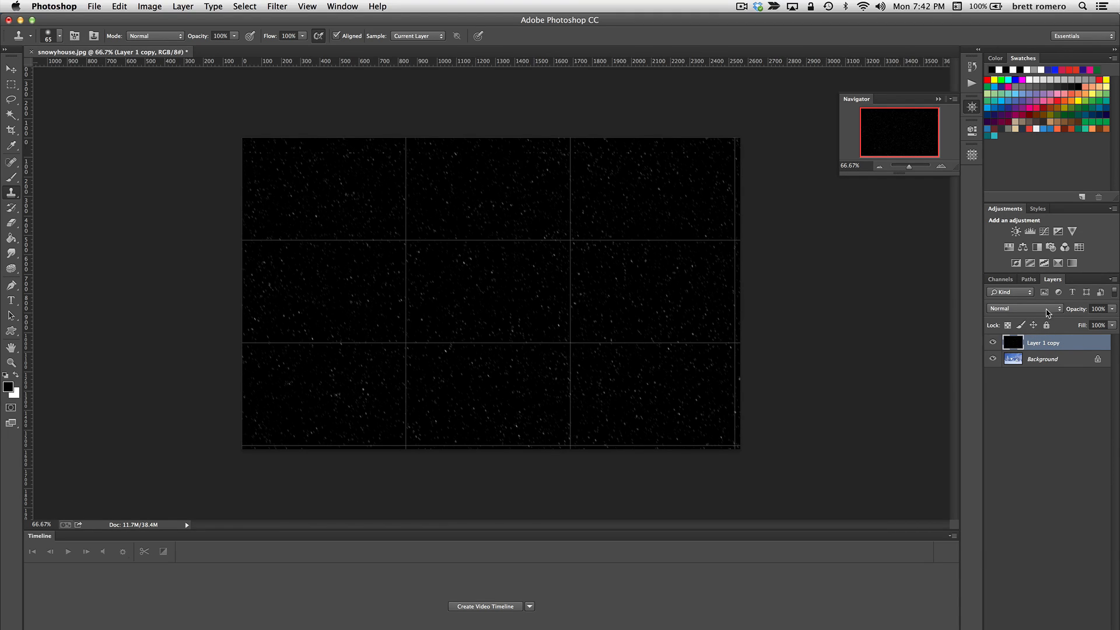
- Set the snow layer's blend mode to Screen and drag it back into alignment over the photo
left_click(1021, 308)
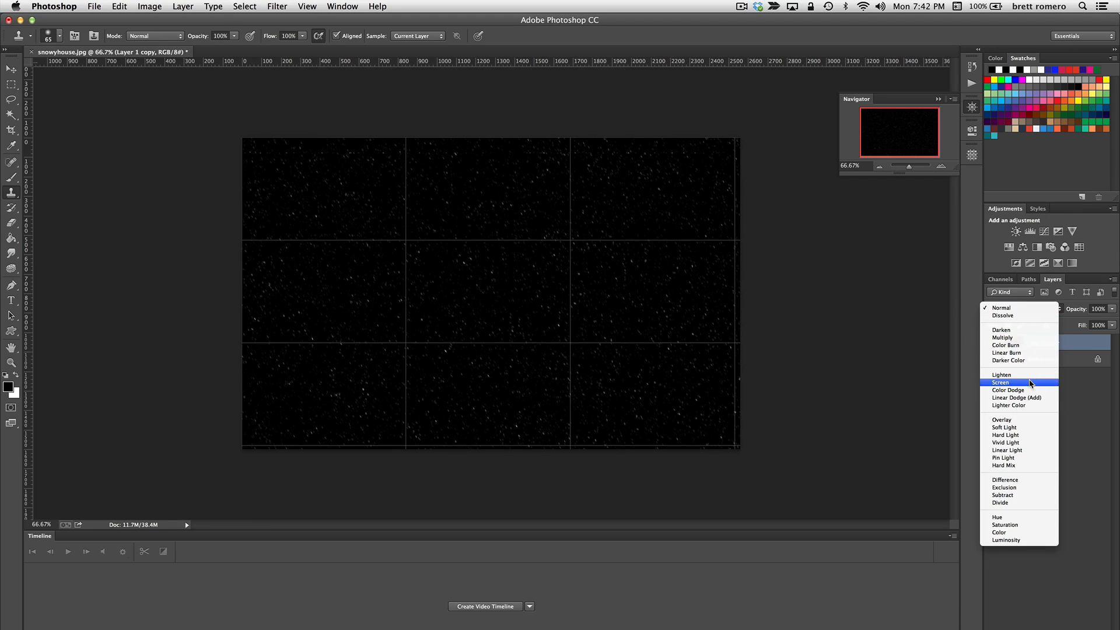
left_click(1002, 382)
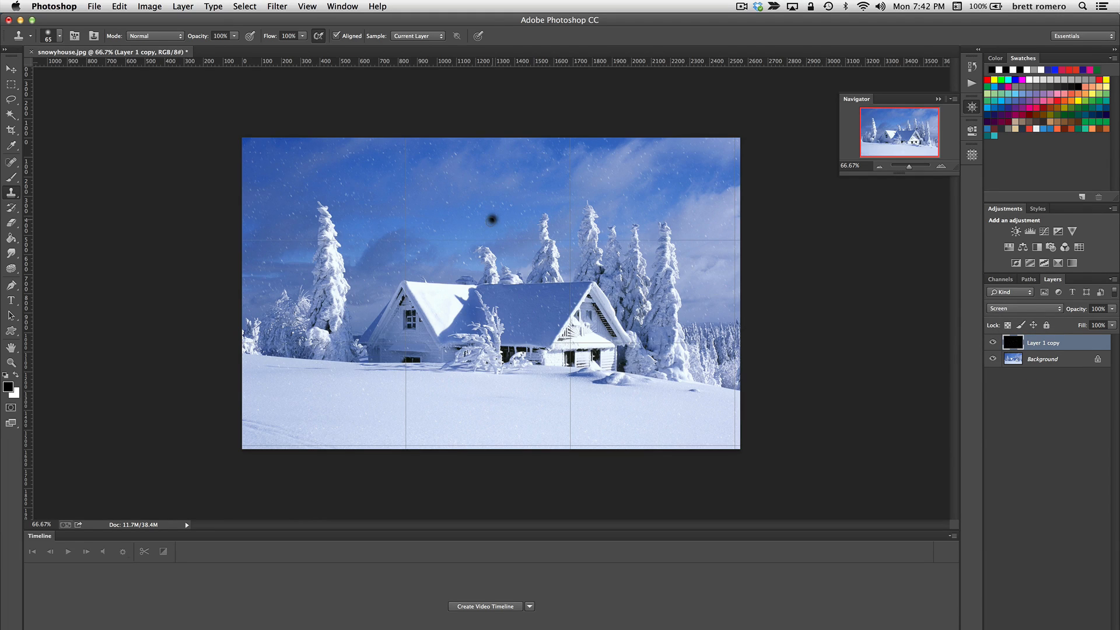
left_click(12, 69)
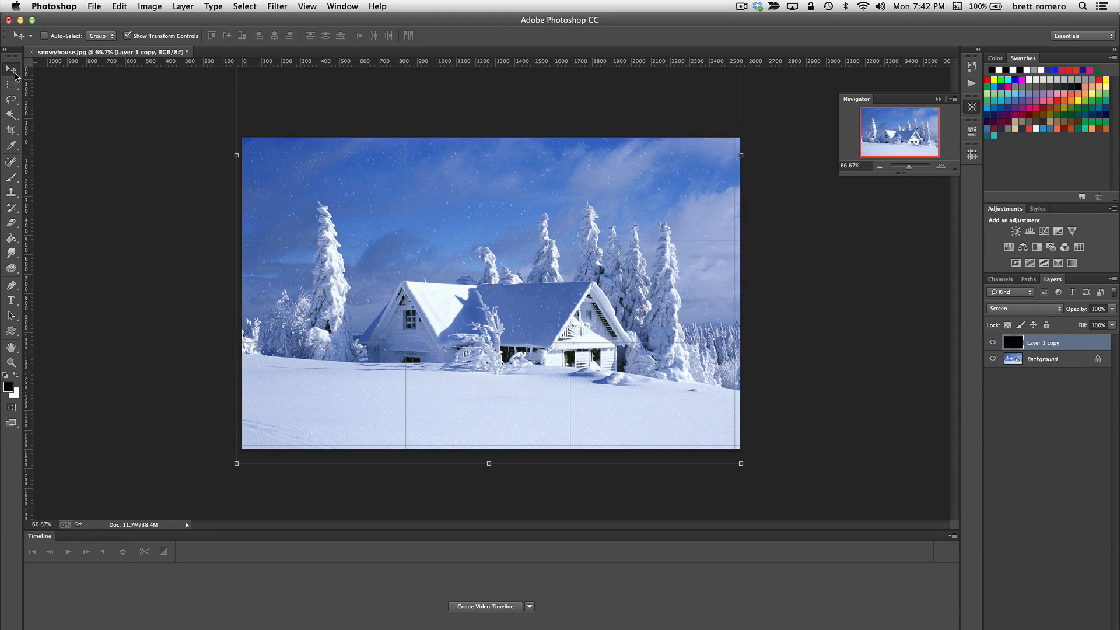
mouse_move(470, 178)
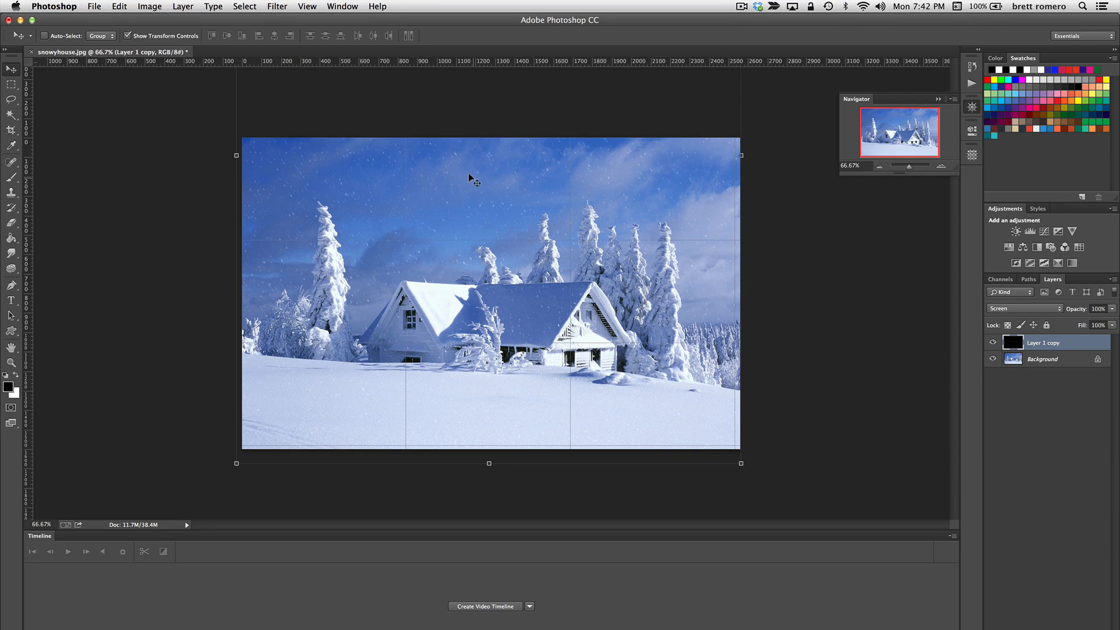
left_click_drag(471, 180, 464, 131)
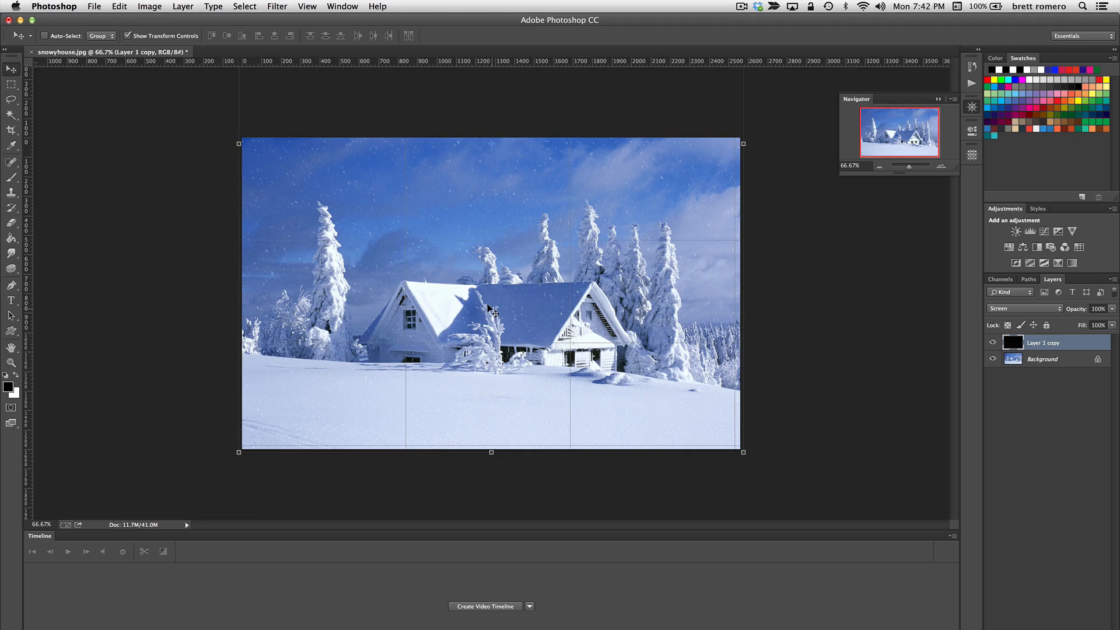
mouse_move(499, 609)
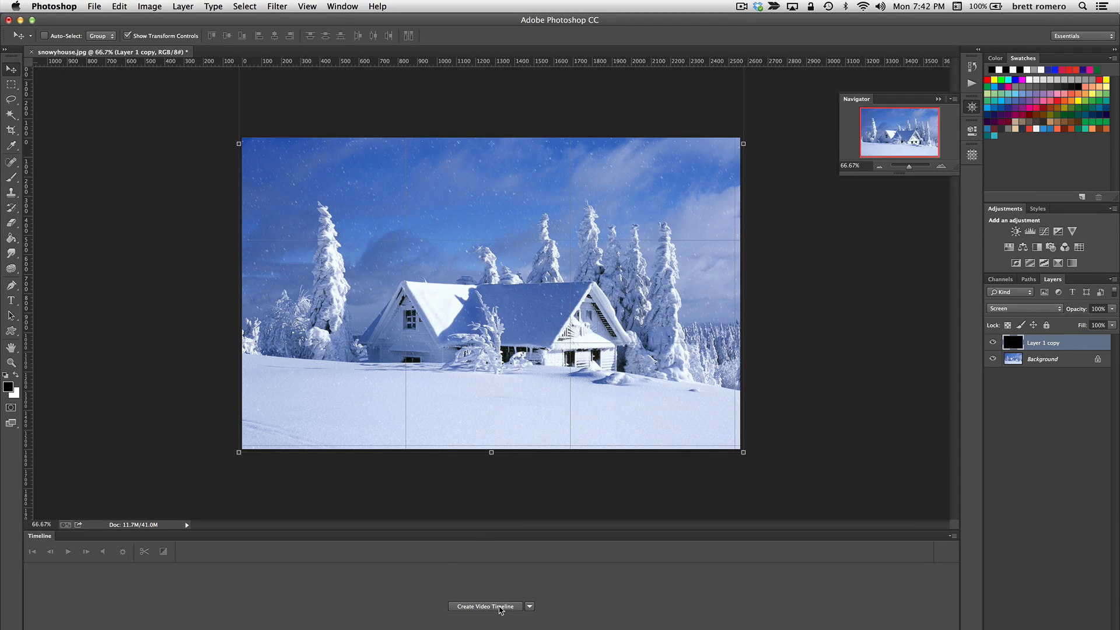
- Create a video timeline and keyframe the snow layer's position at start and 3:00f, moved downward
left_click(485, 605)
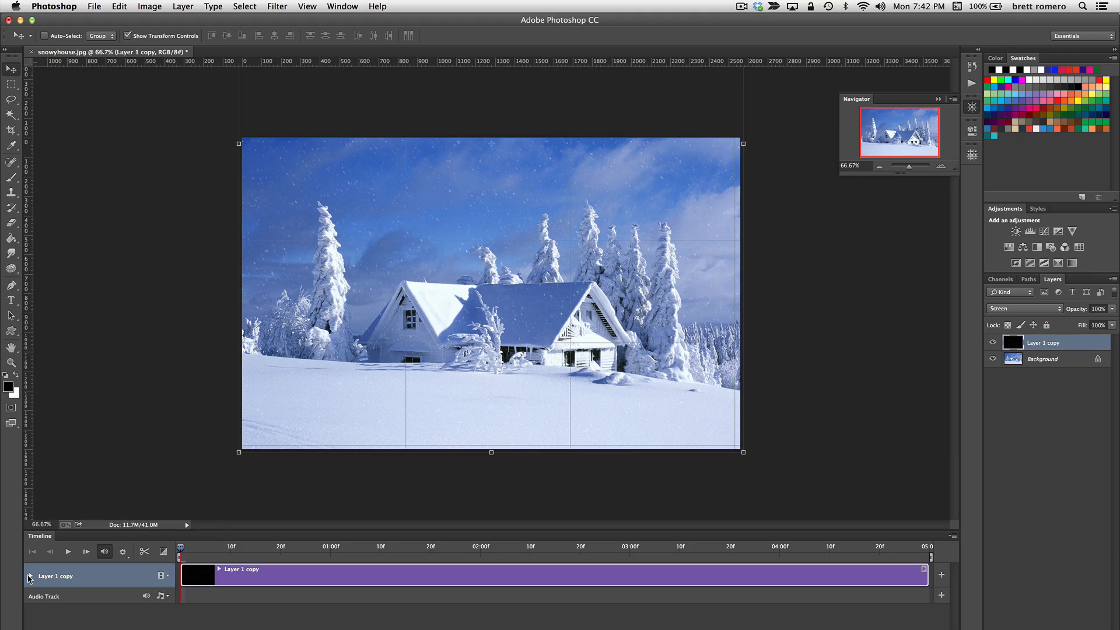
left_click(31, 576)
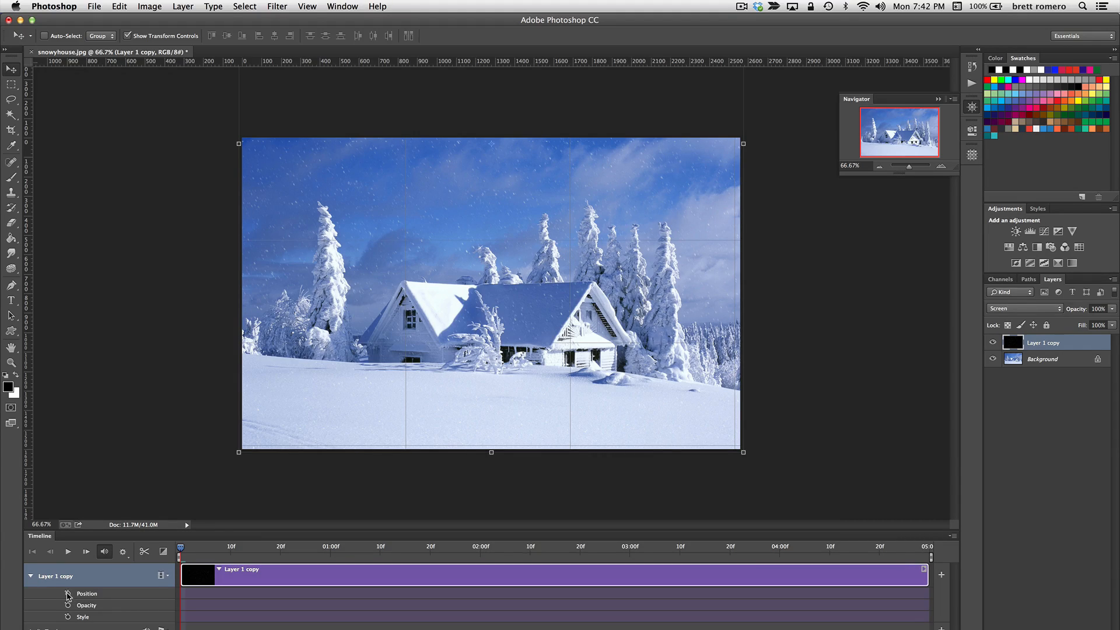
left_click(67, 594)
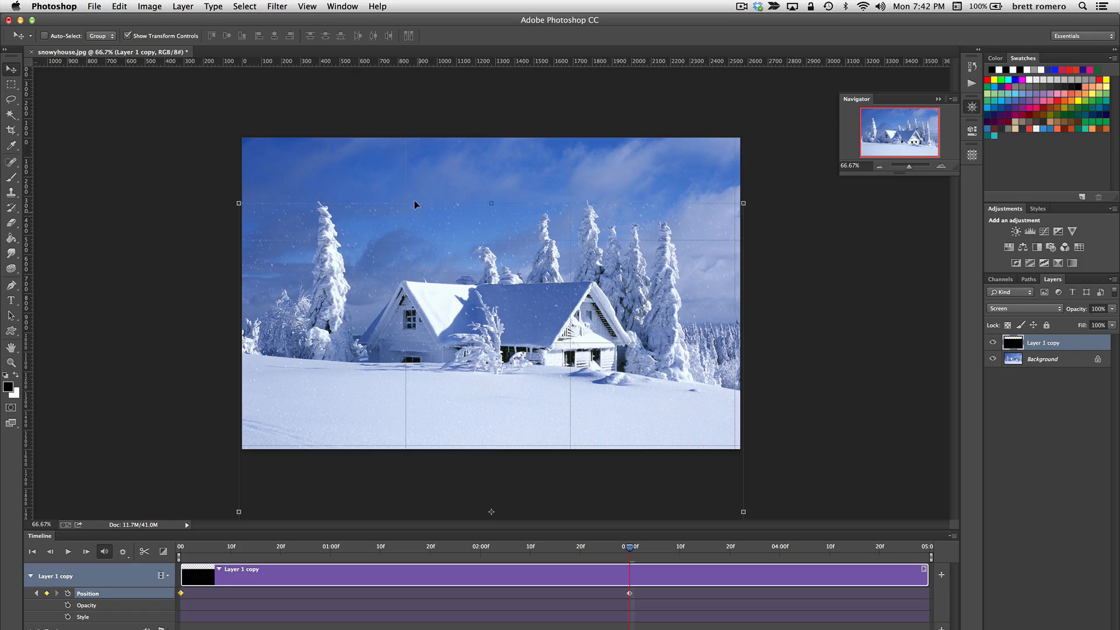
left_click_drag(415, 205, 418, 153)
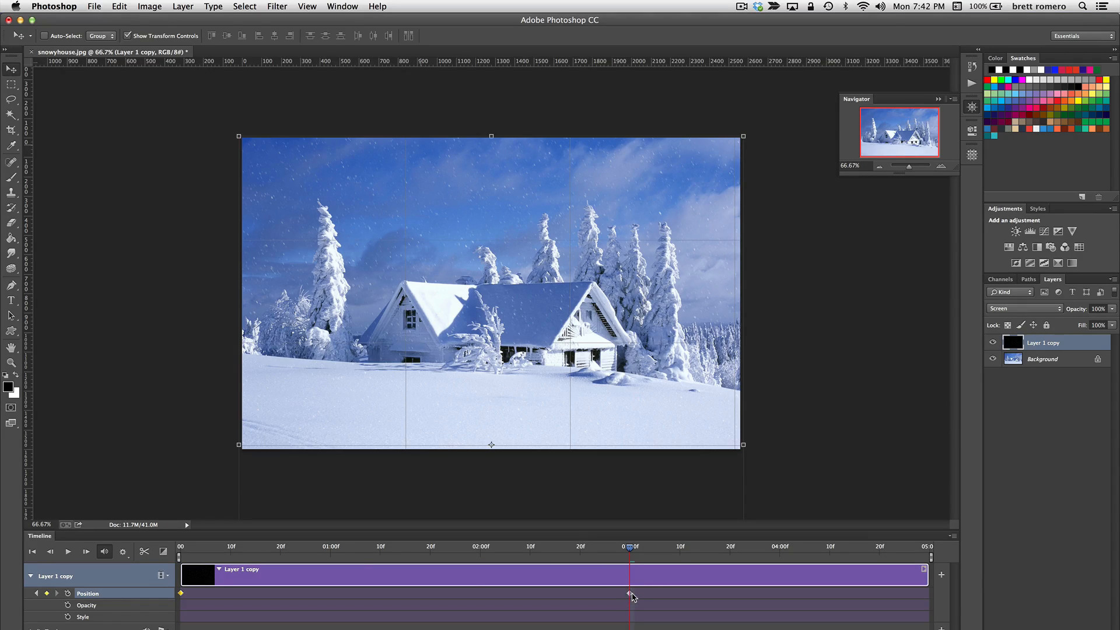
left_click(31, 552)
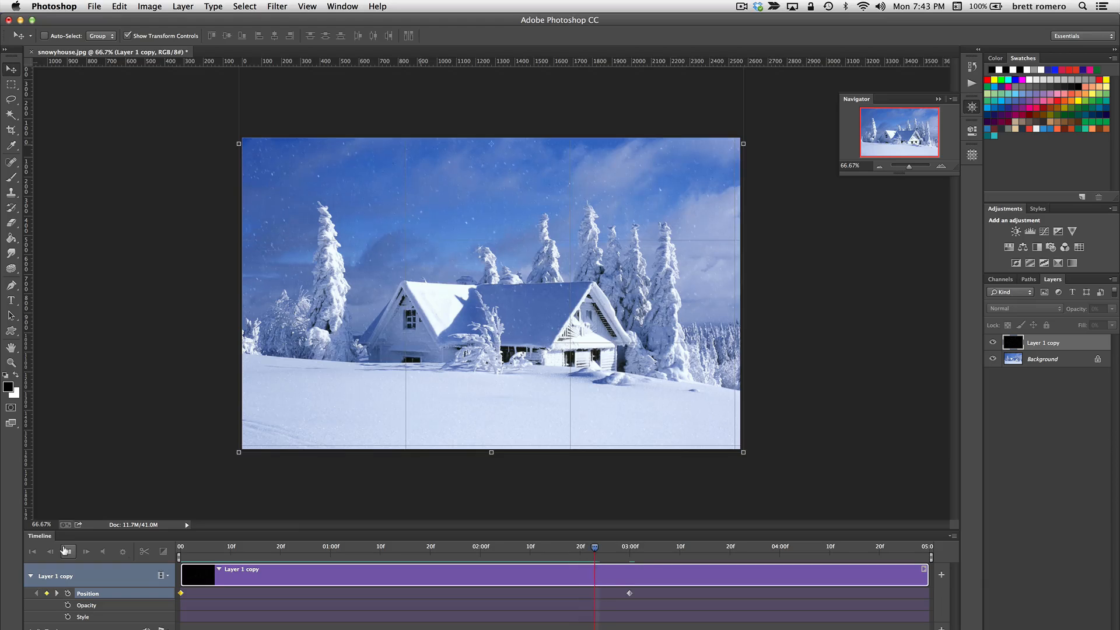
- Move the snow layer's end Position keyframe to 4:00f and replay the falling snow preview
left_click(67, 551)
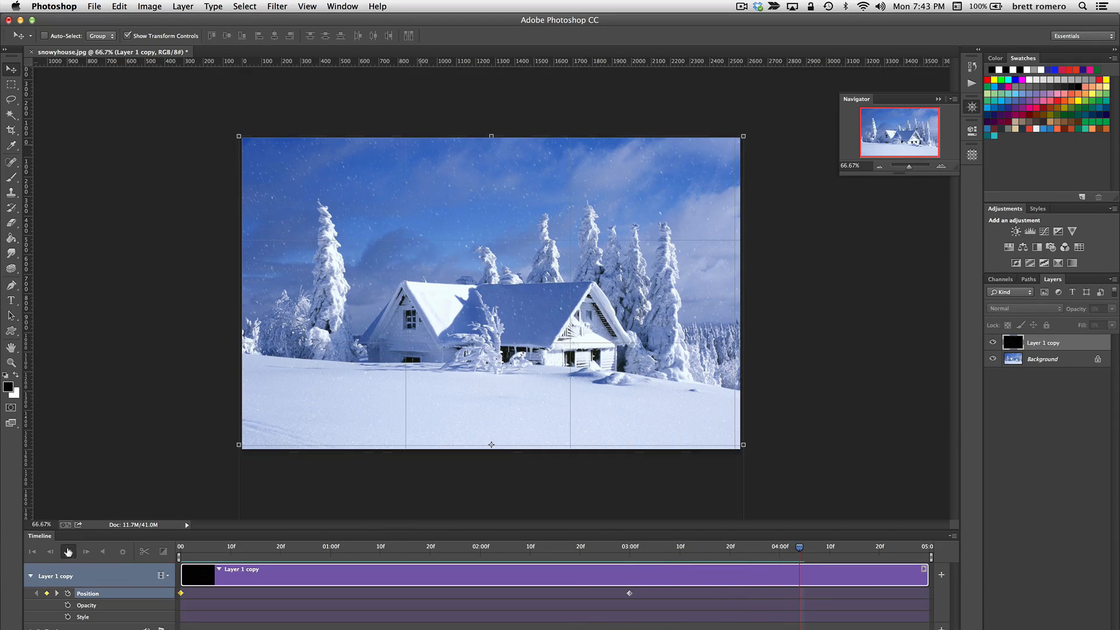
left_click(1023, 308)
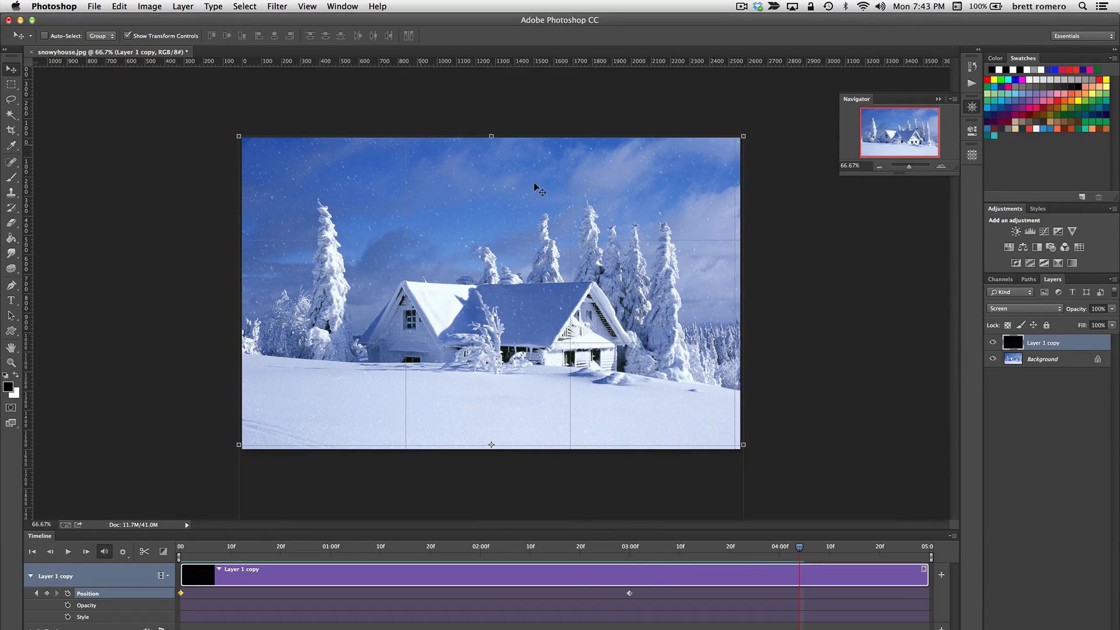
mouse_move(425, 214)
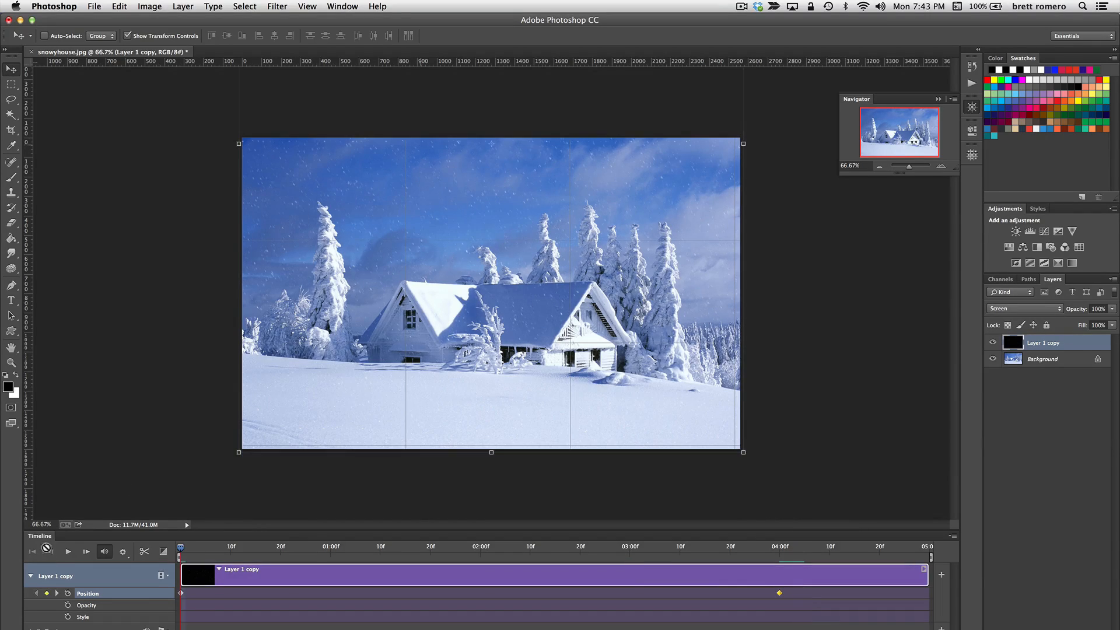
left_click(67, 551)
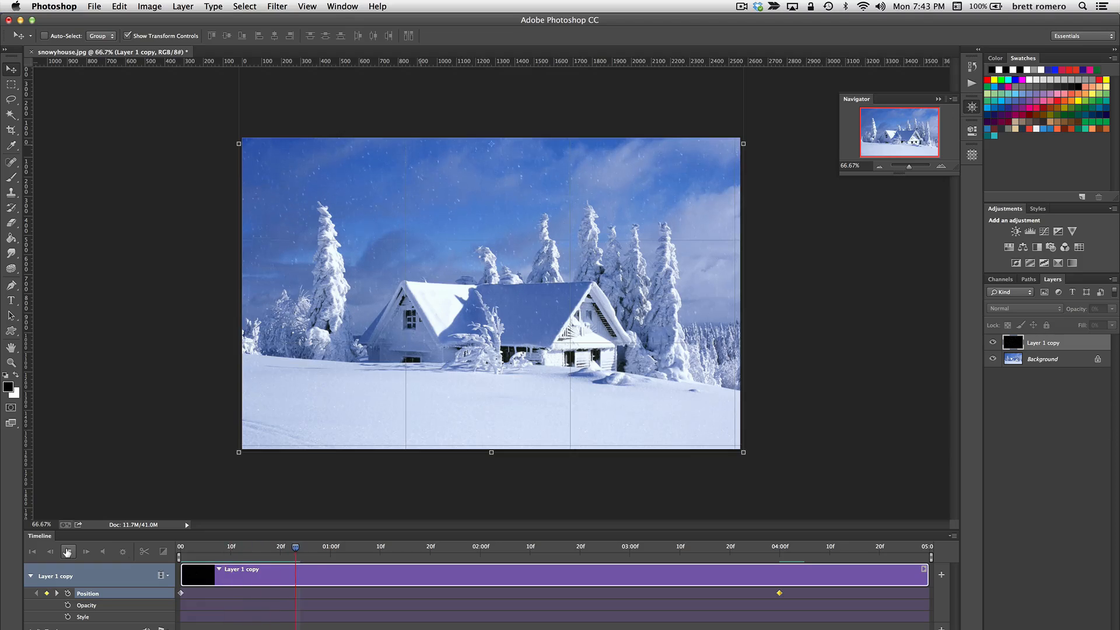
left_click(67, 552)
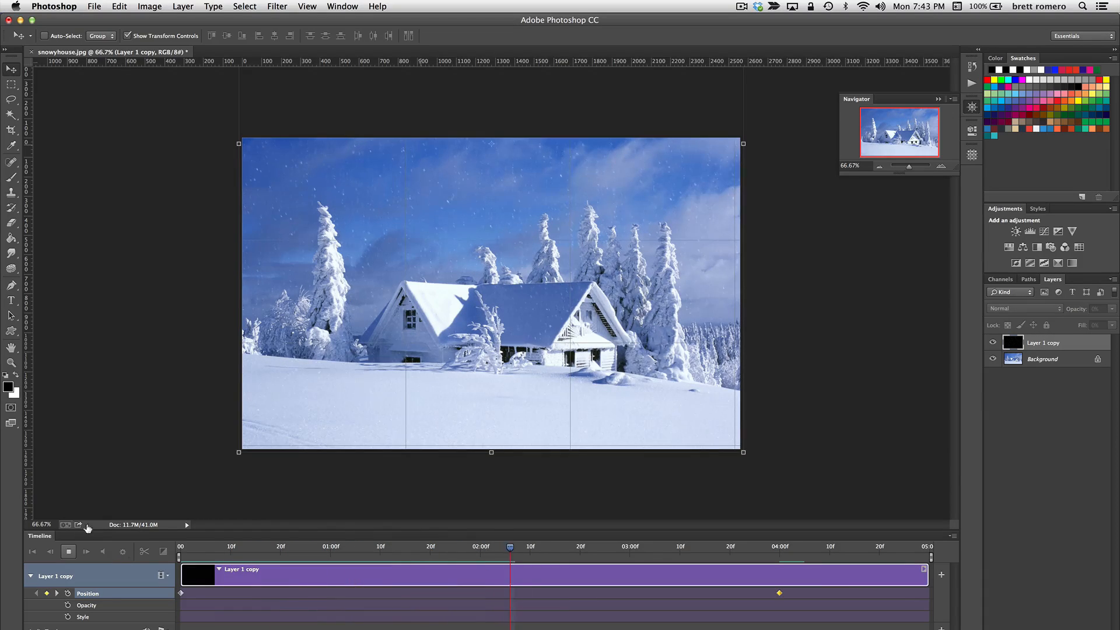
left_click(68, 551)
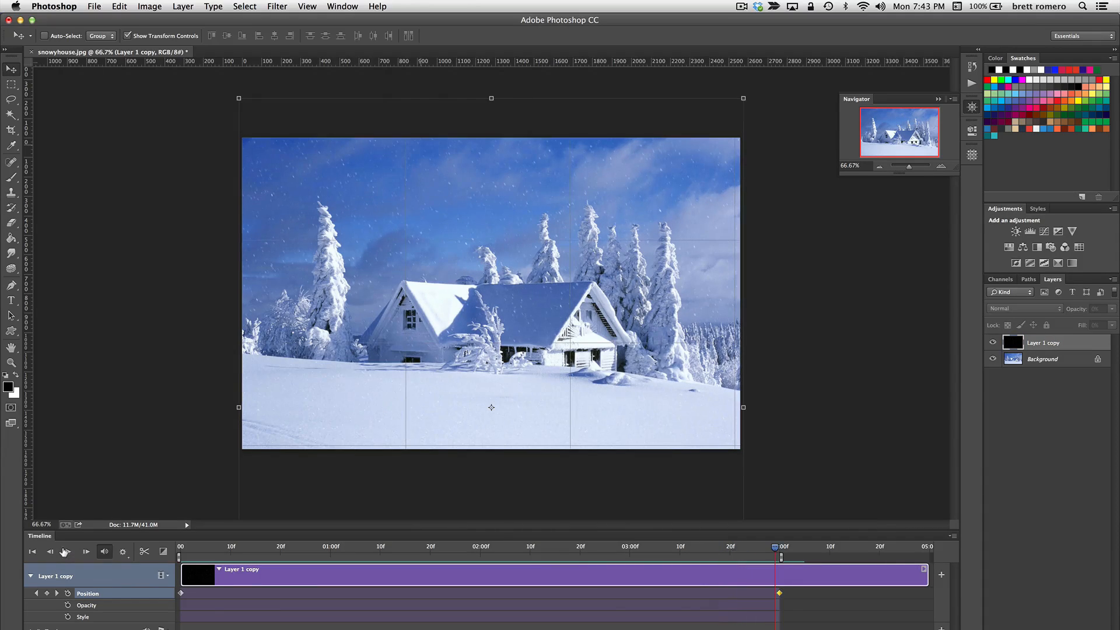
left_click(1023, 308)
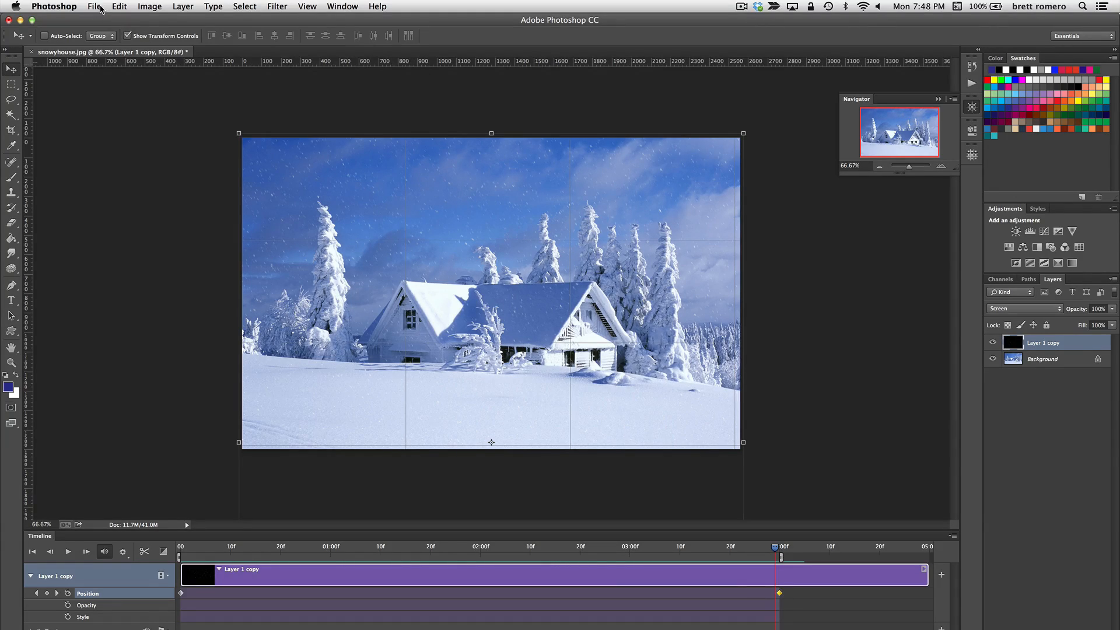
- Resize the document to a much smaller pixel width via Image Size and zoom in on the result
left_click(149, 6)
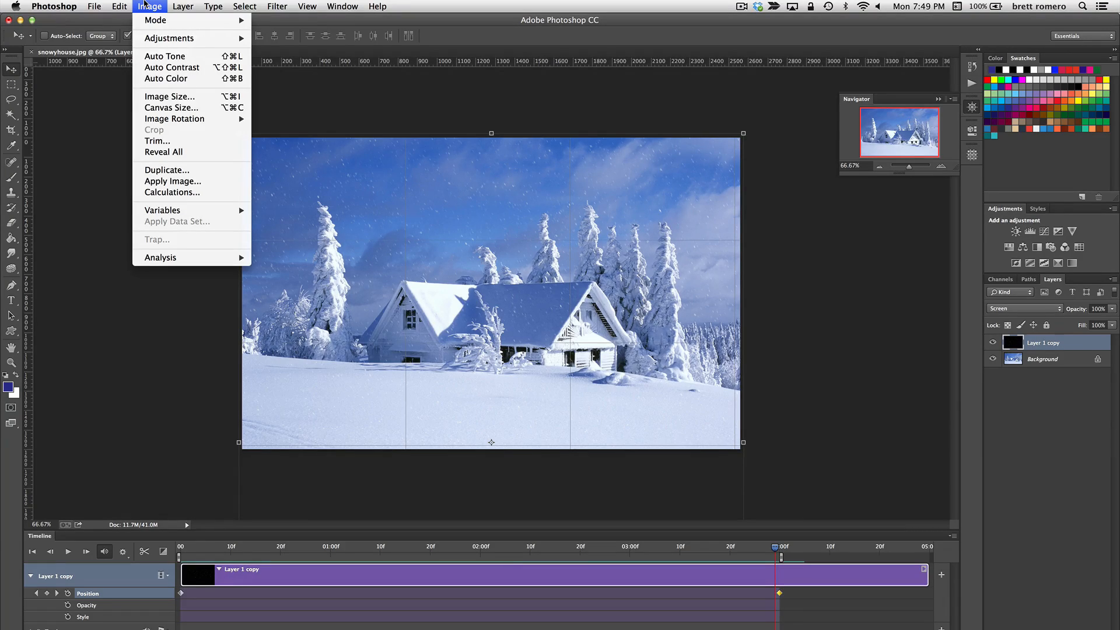
mouse_move(171, 108)
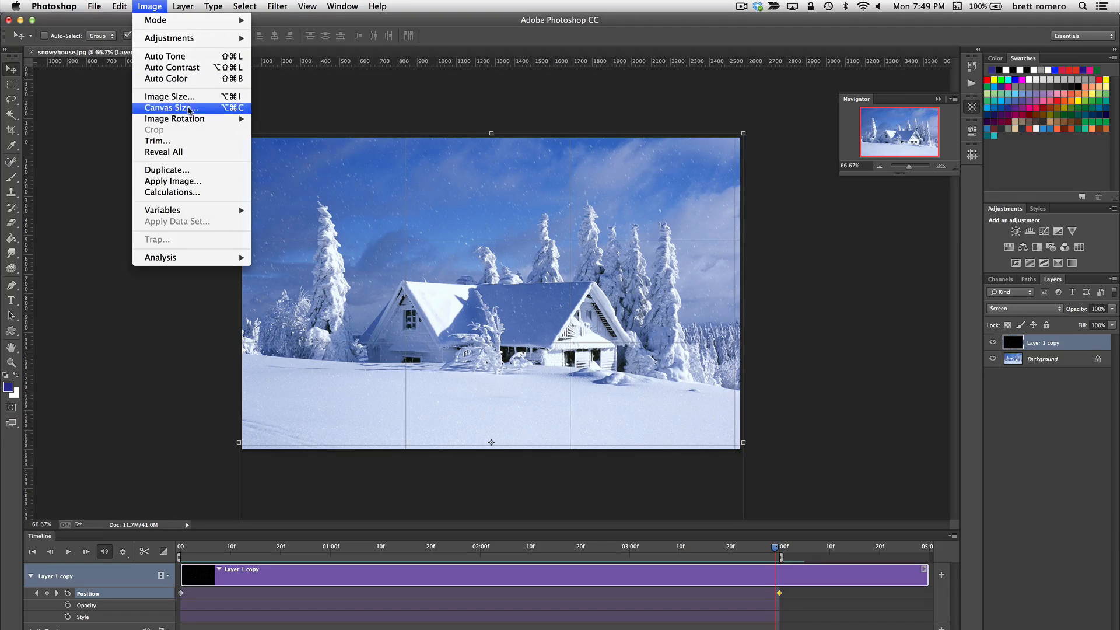
left_click(169, 96)
type("100")
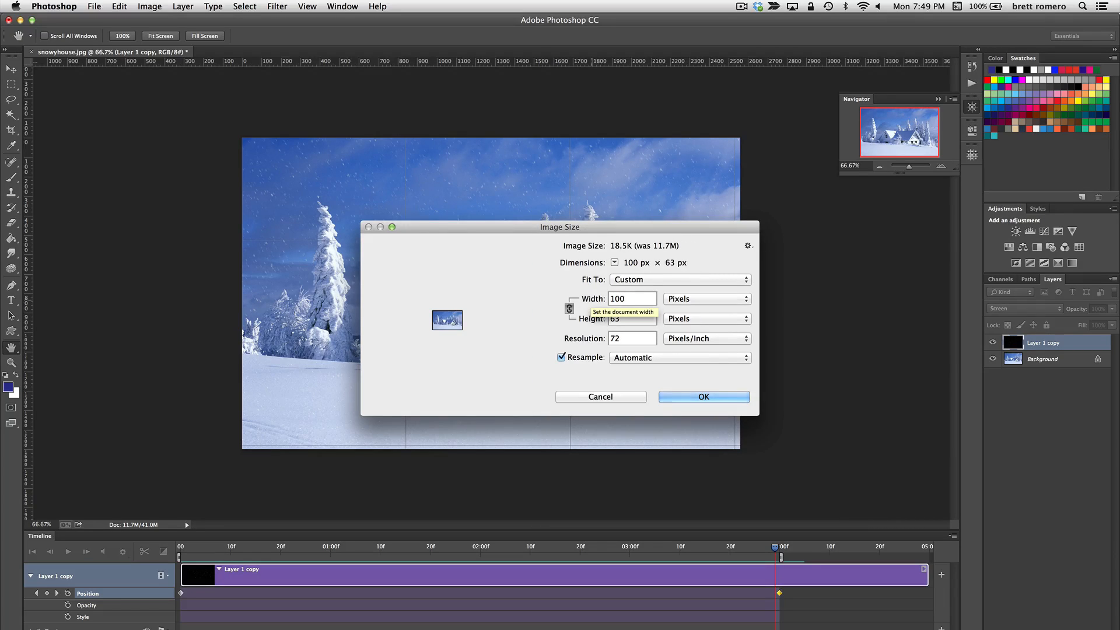
left_click(703, 396)
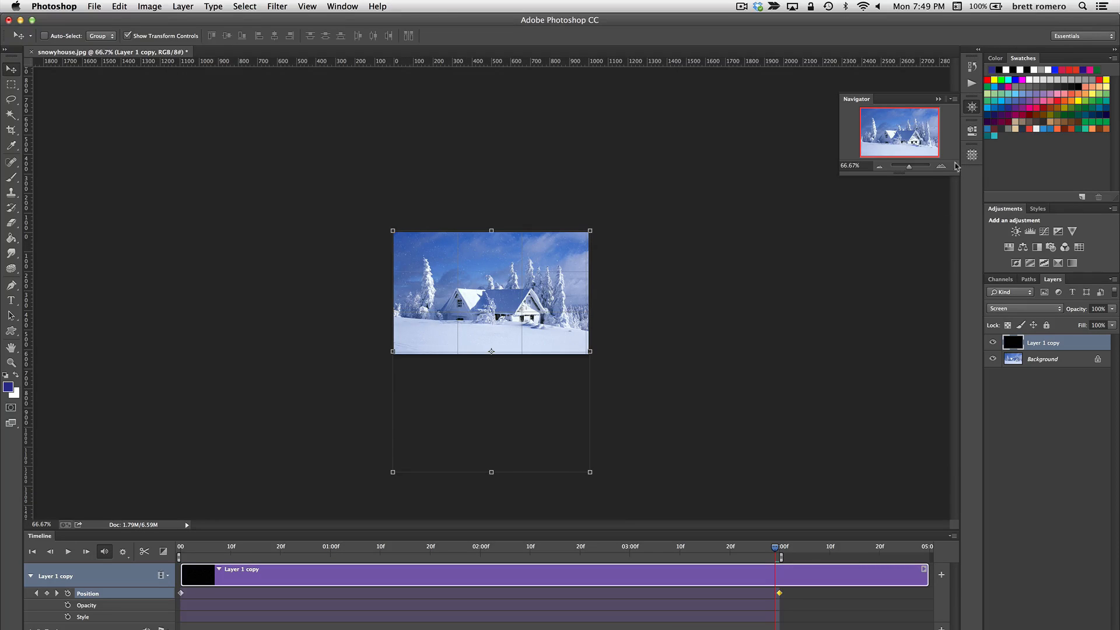
left_click(942, 165)
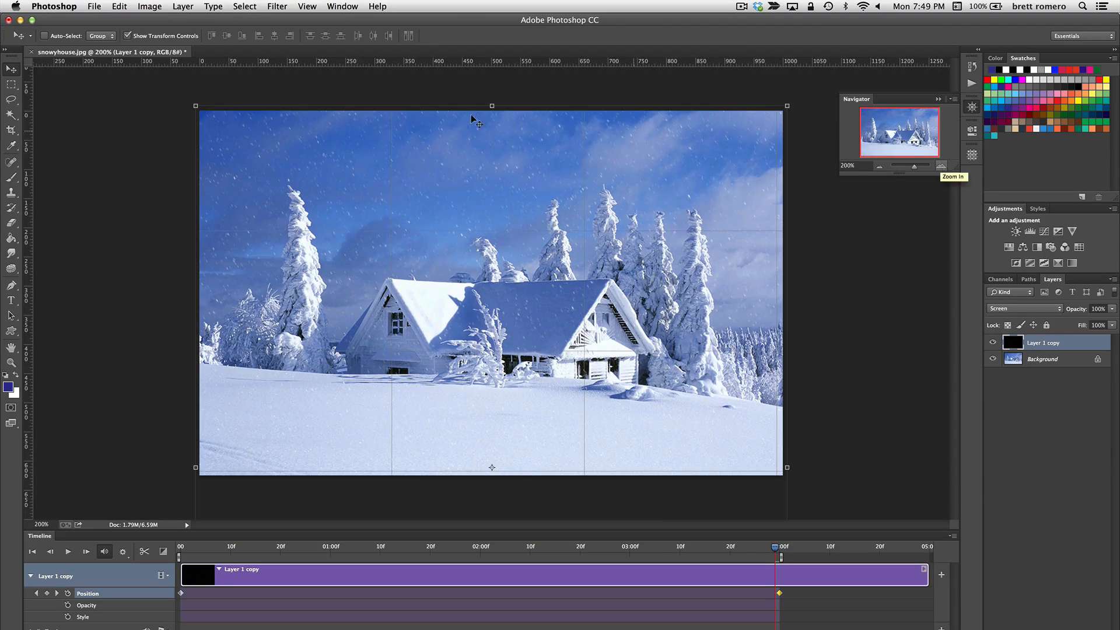
left_click(93, 7)
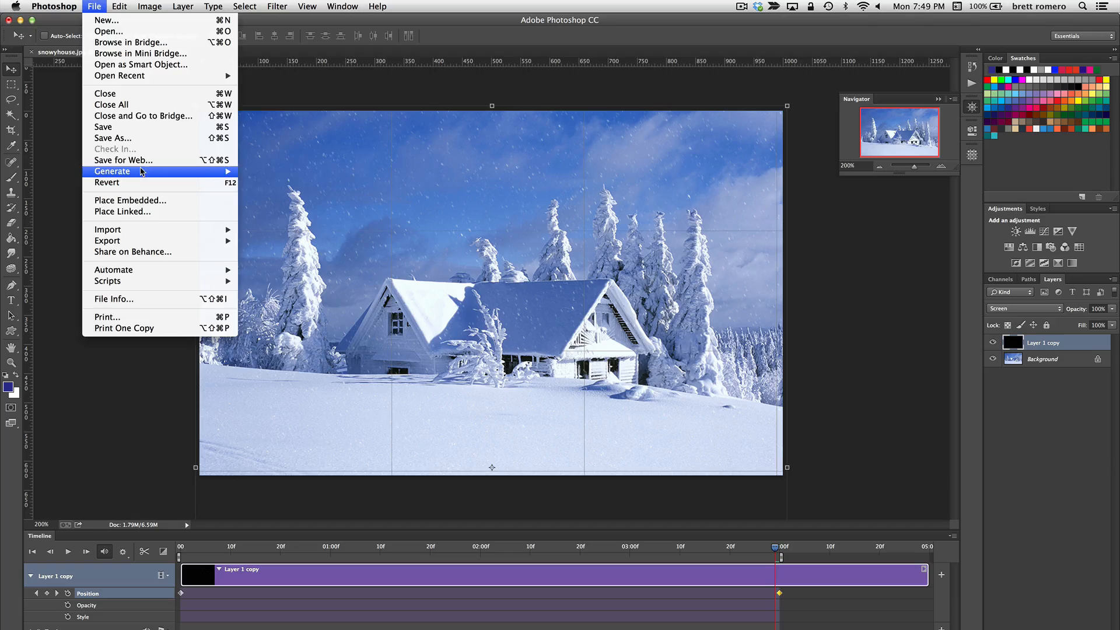
- Set up Save for Web as a GIF with 64 colours
left_click(123, 159)
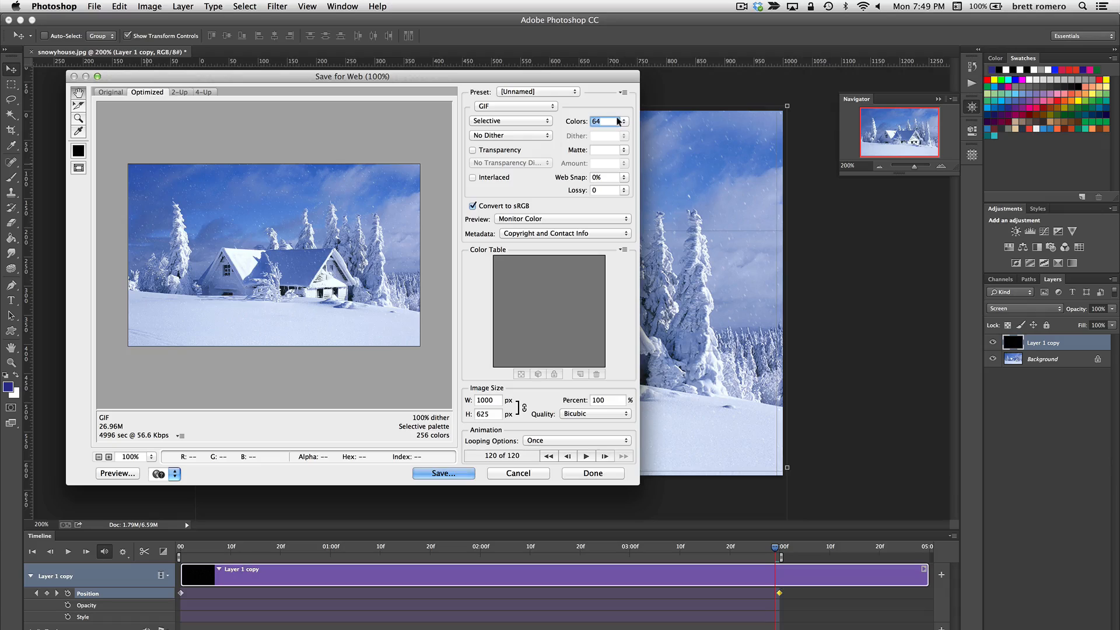
left_click(510, 106)
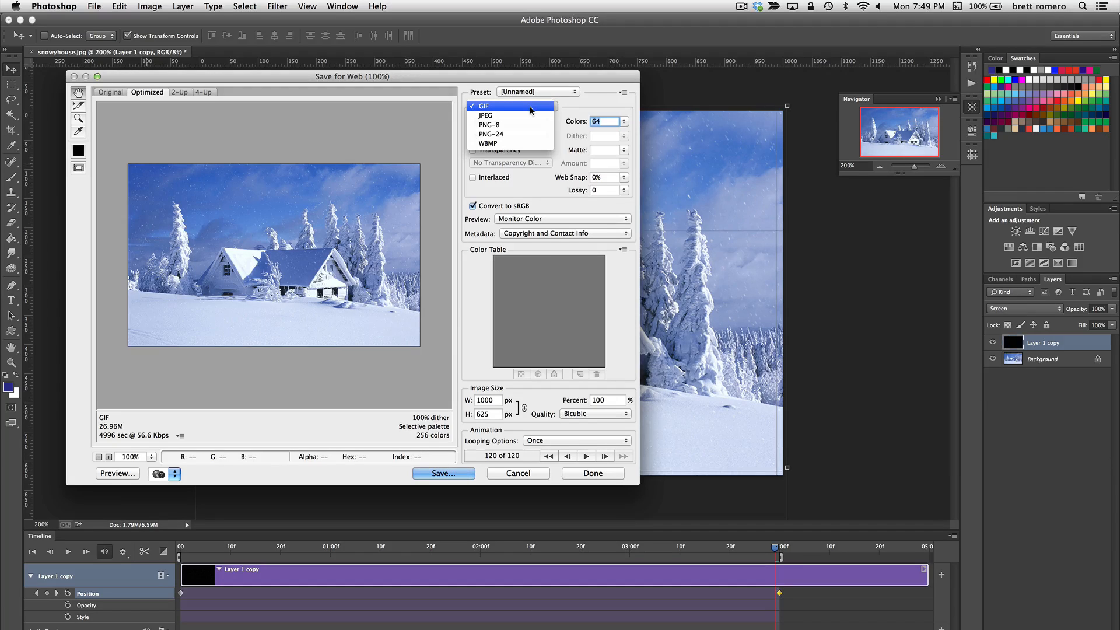
left_click(483, 105)
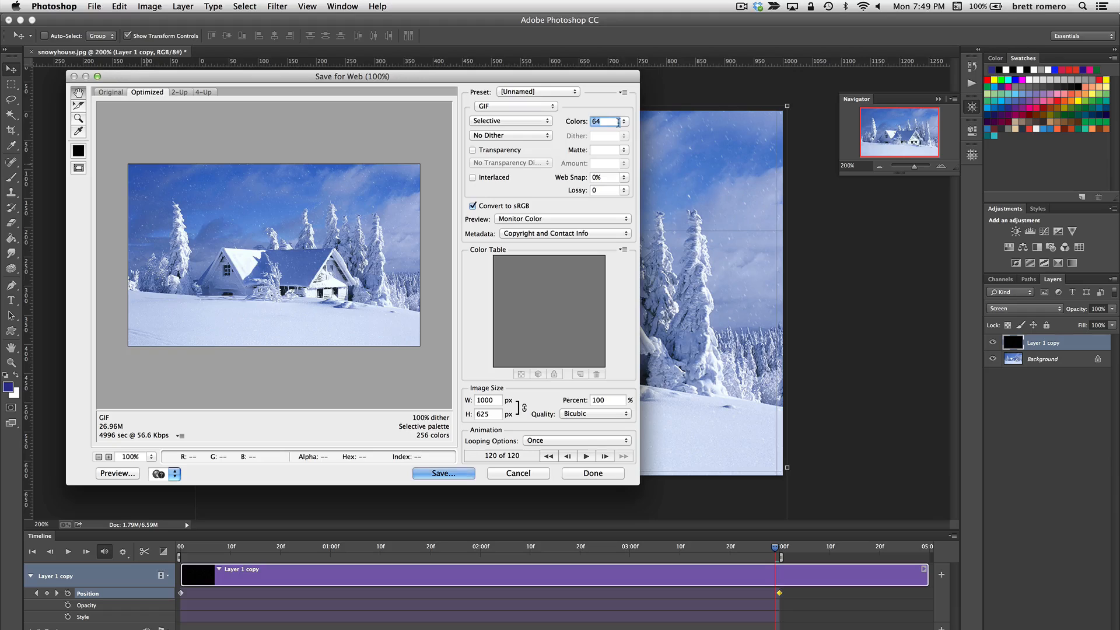
mouse_move(172, 445)
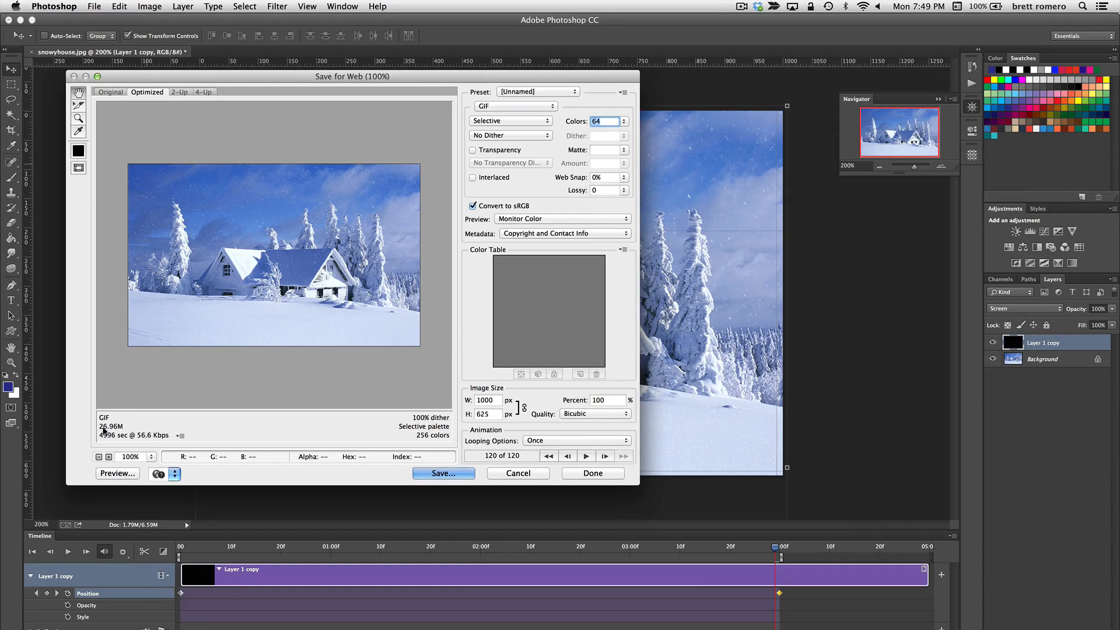
mouse_move(284, 425)
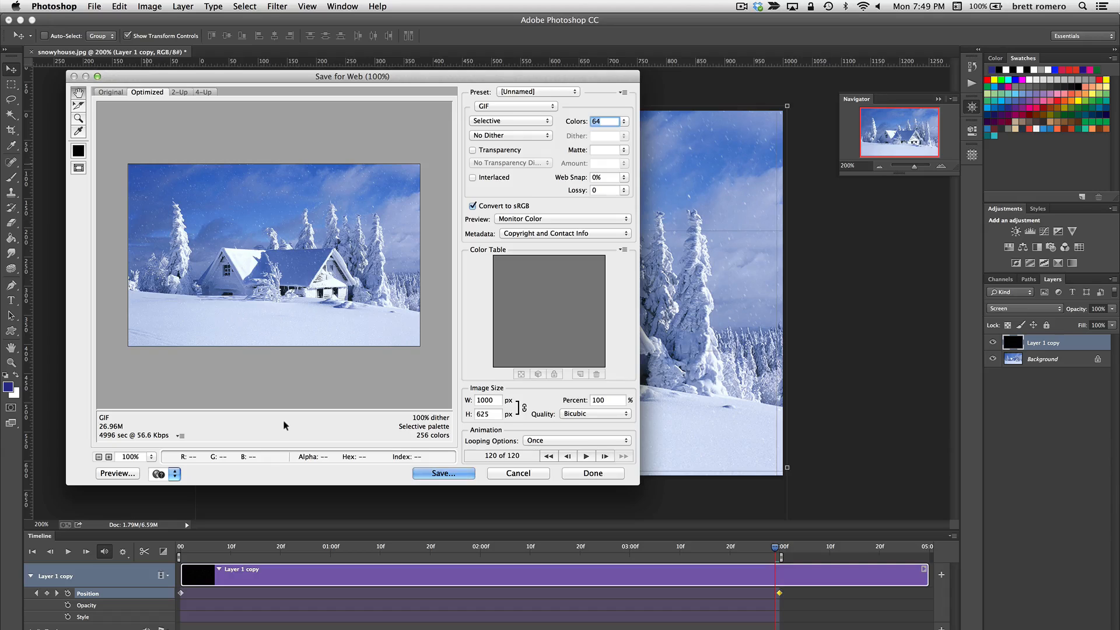
mouse_move(588, 455)
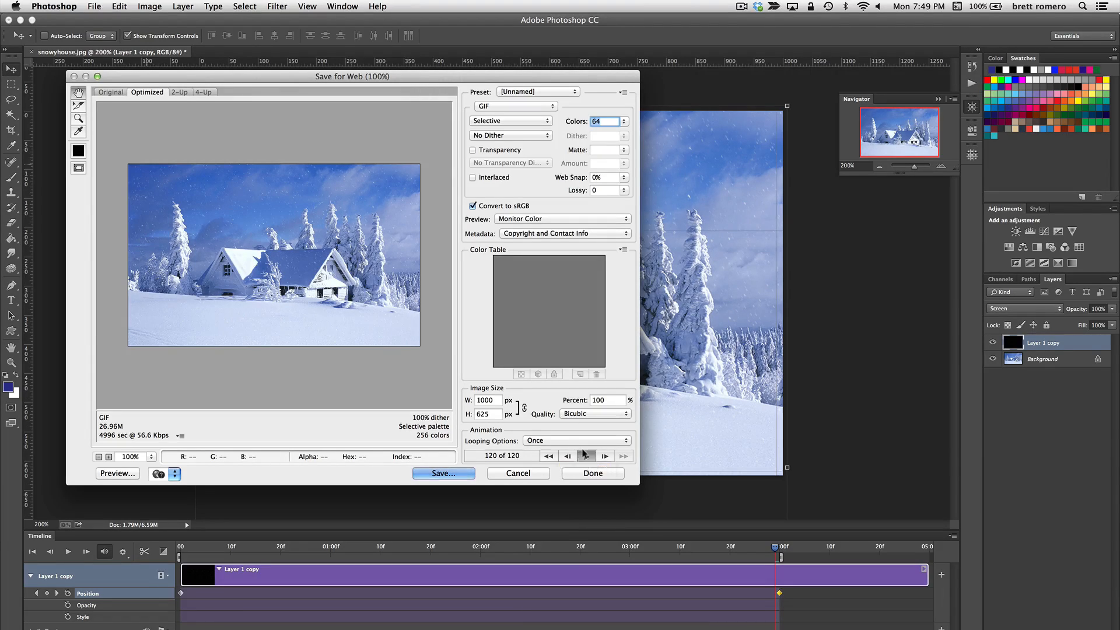
- Preview the snowfall animation inside the Save for Web dialog
left_click(586, 455)
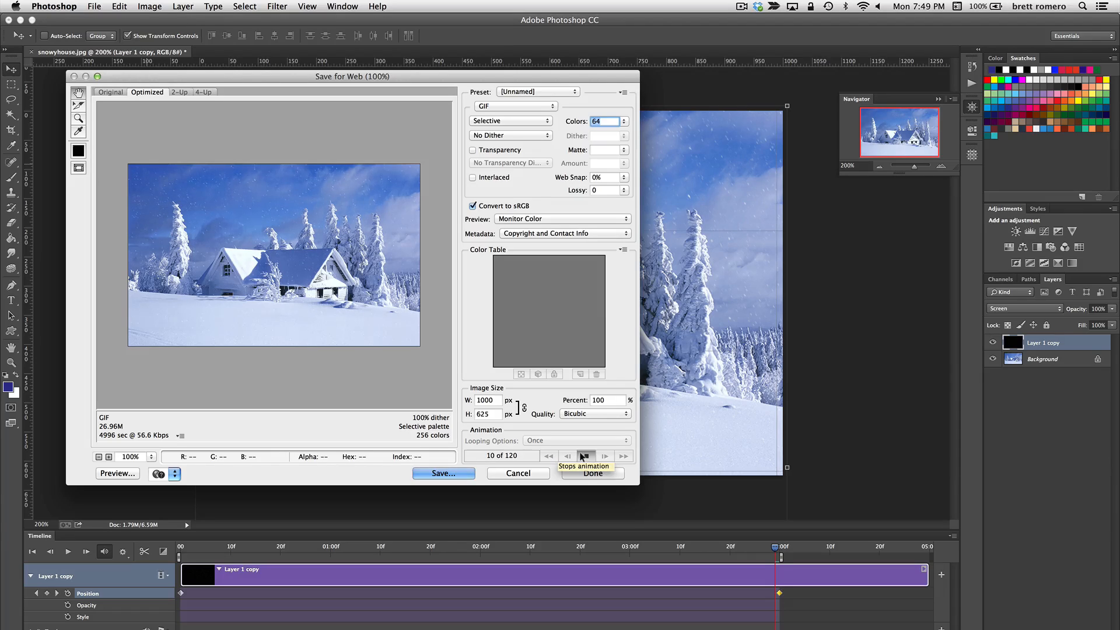
mouse_move(485, 469)
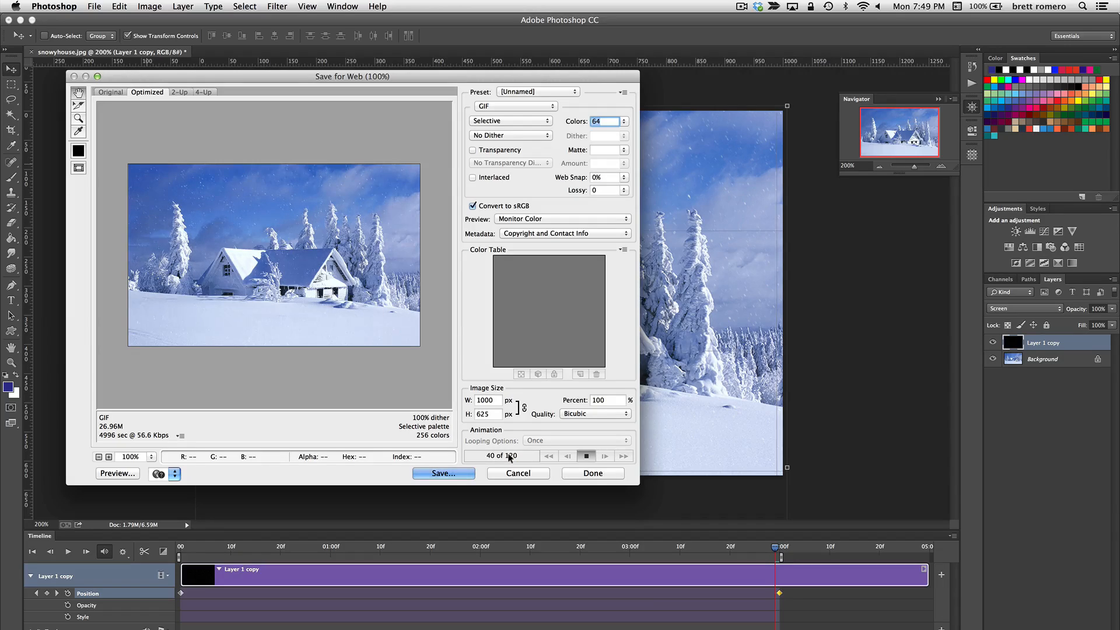
left_click(605, 455)
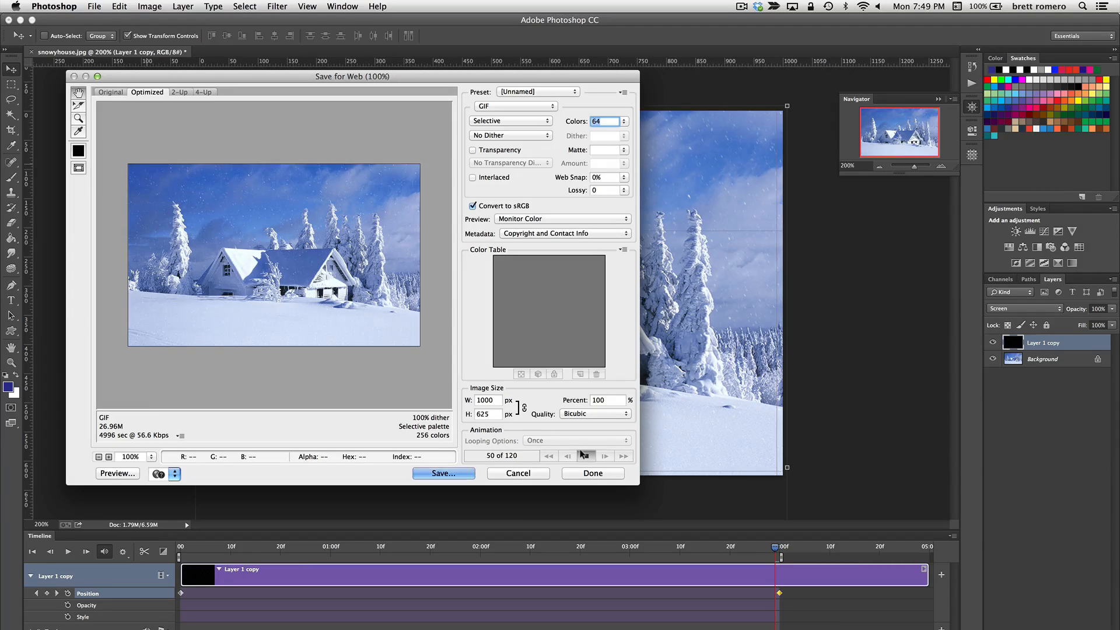
left_click(585, 455)
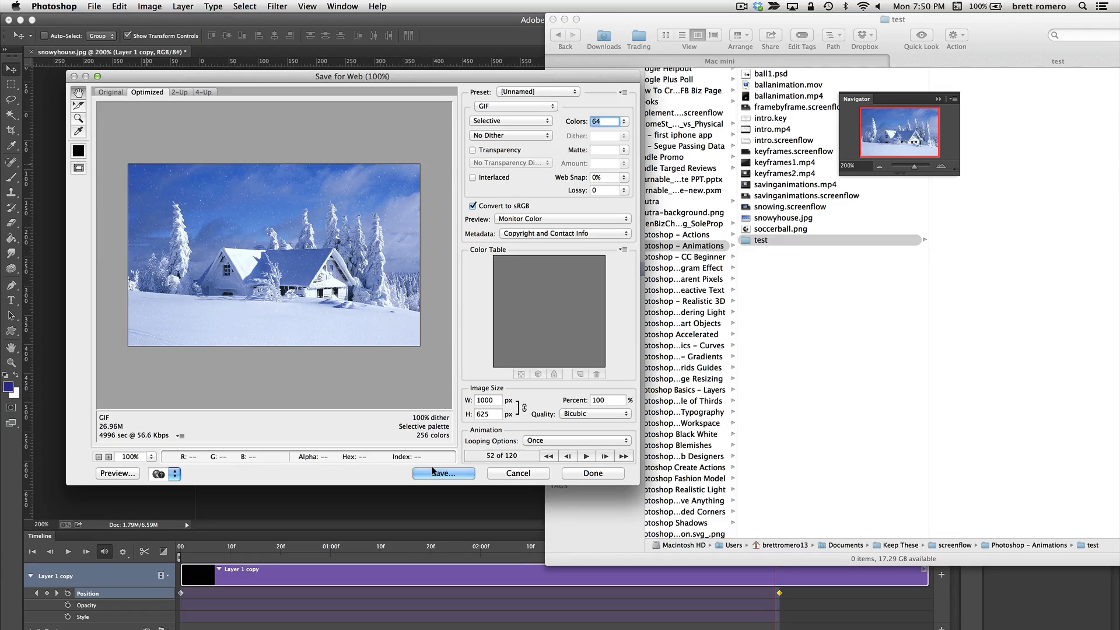
- Save snowyhouse.gif to the test folder and bring up its Open With options in Finder
left_click(443, 473)
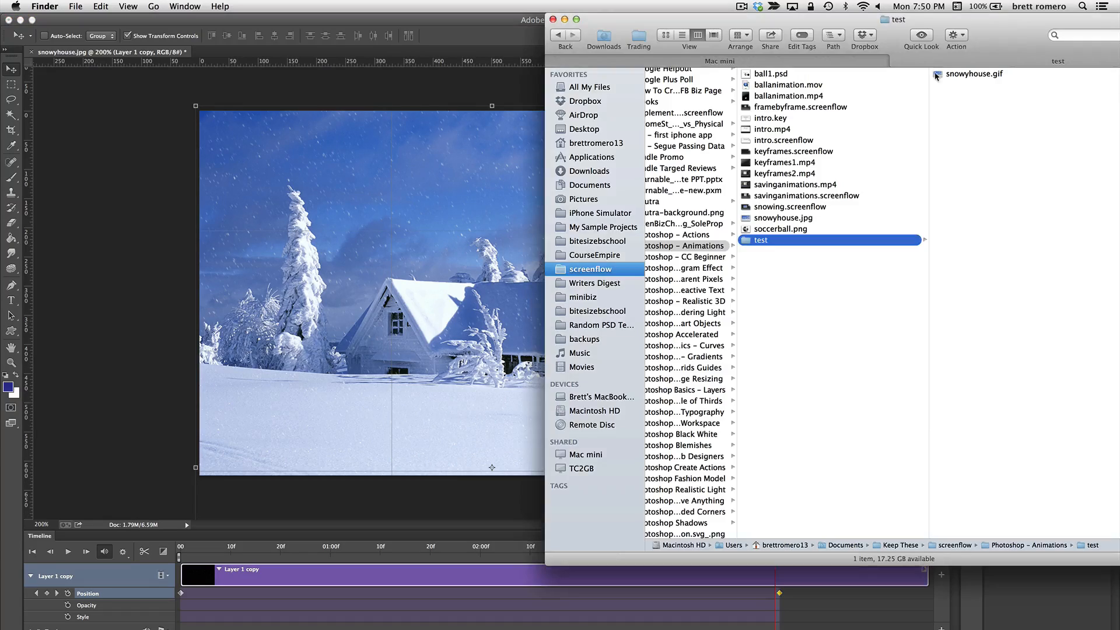
right_click(974, 73)
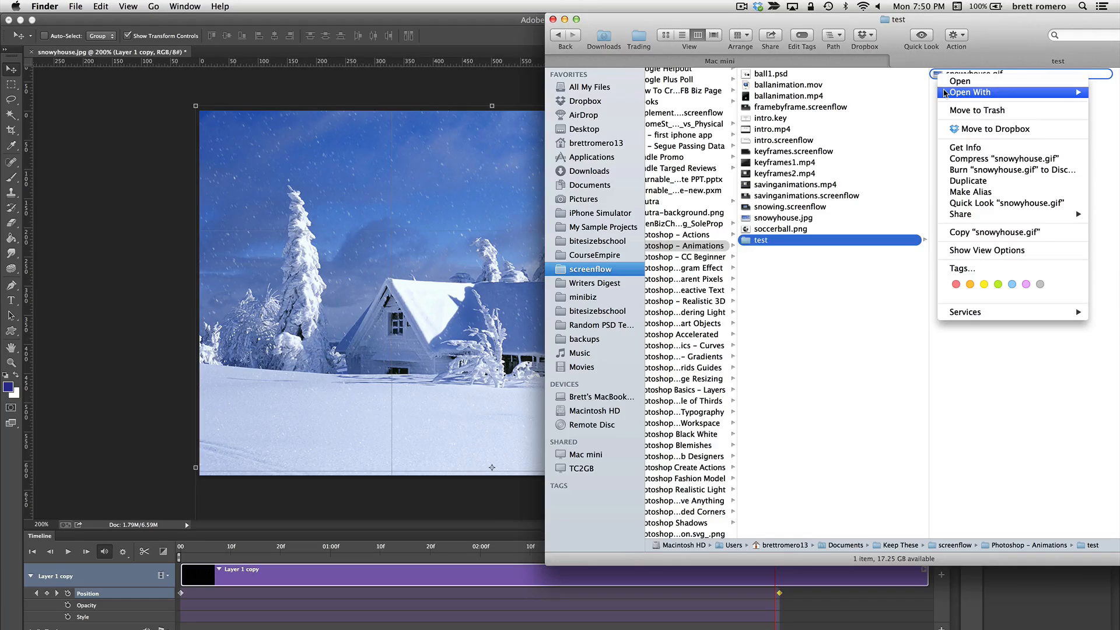